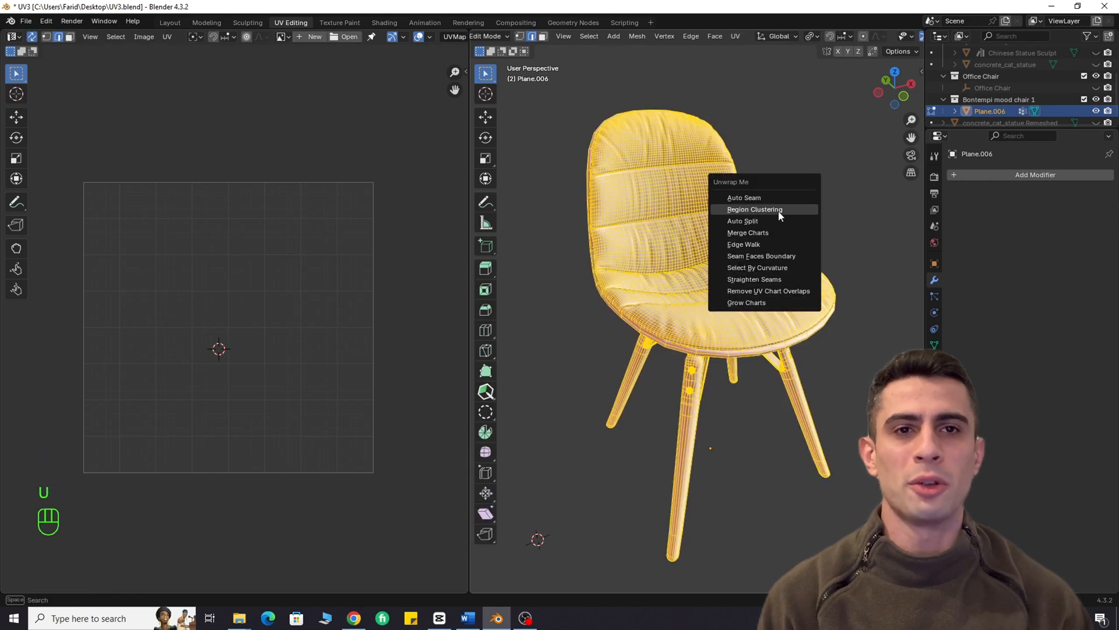
Cut Region Clustering seams on the chair at Strength 0.25 and unwrap it
left_click(754, 209)
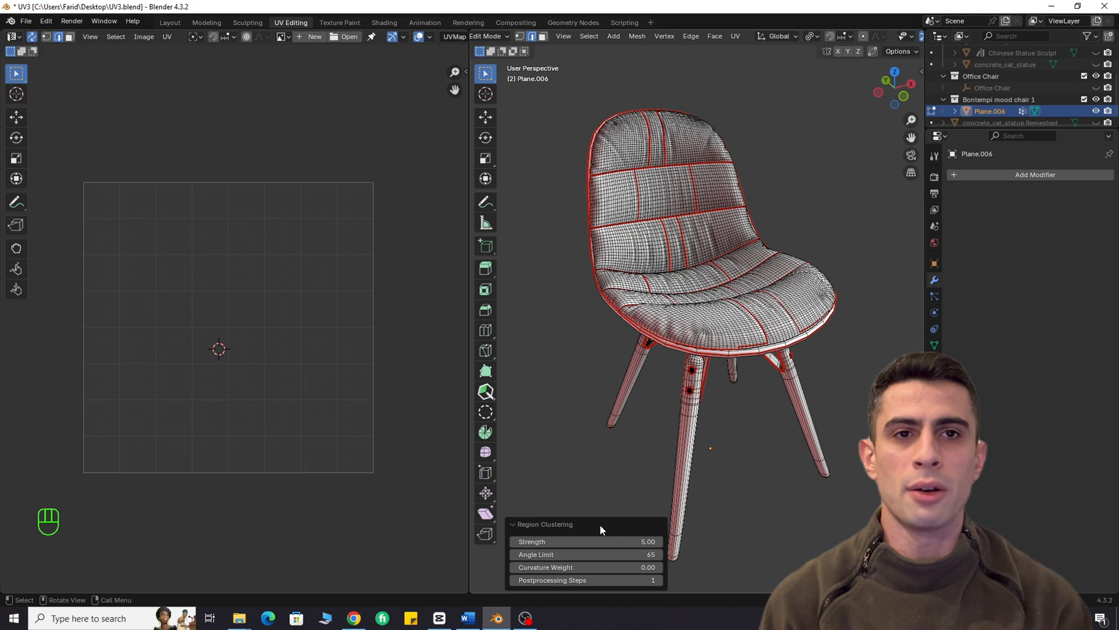
key("l")
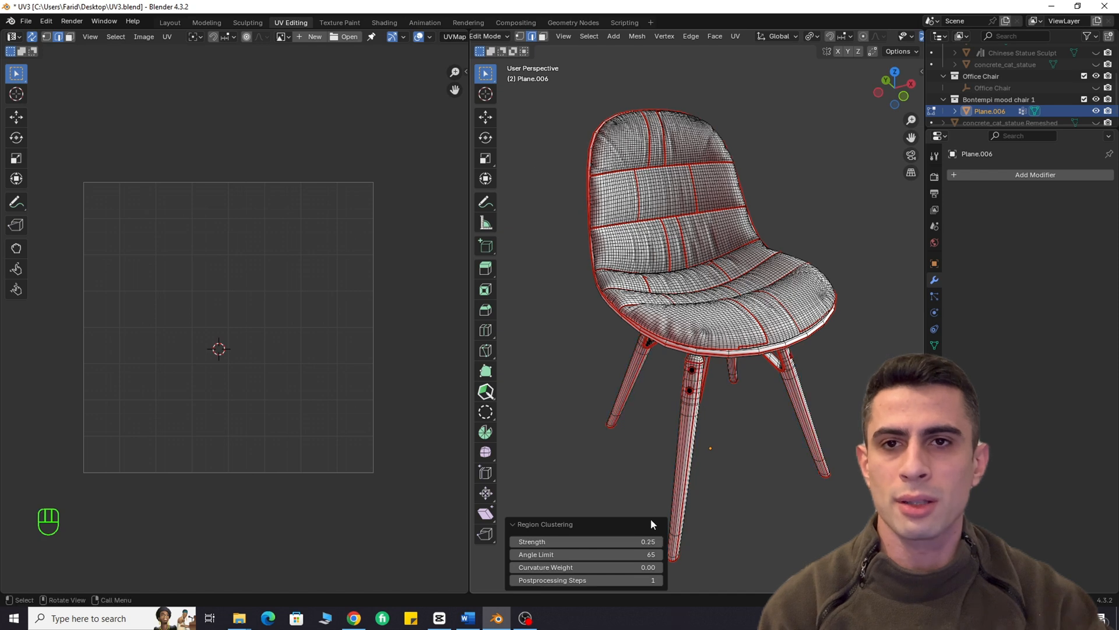
key("u")
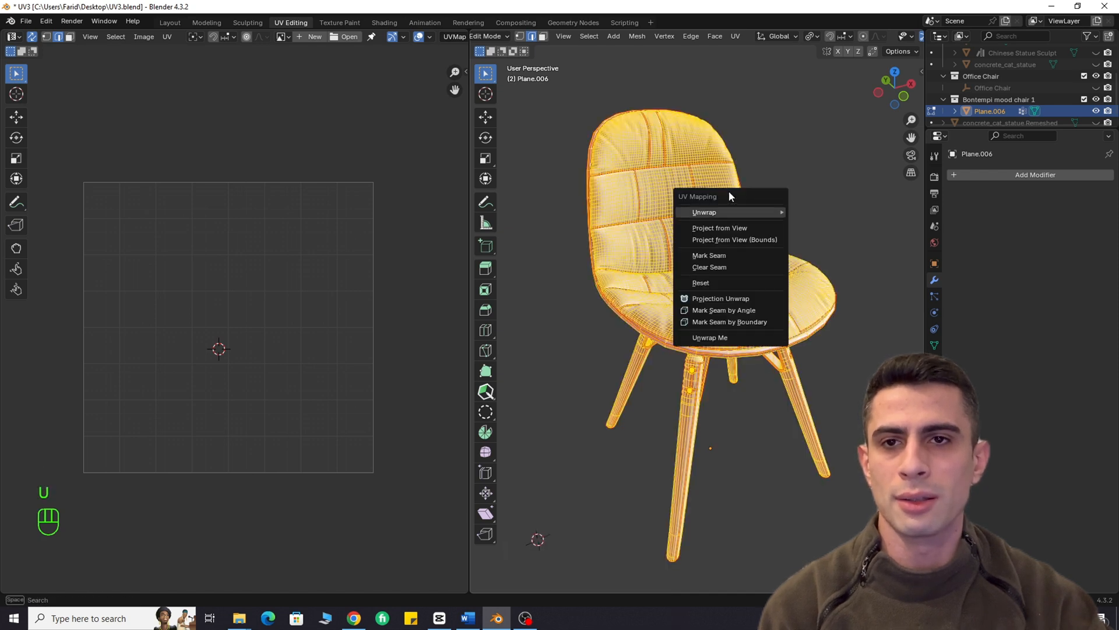
left_click(705, 212)
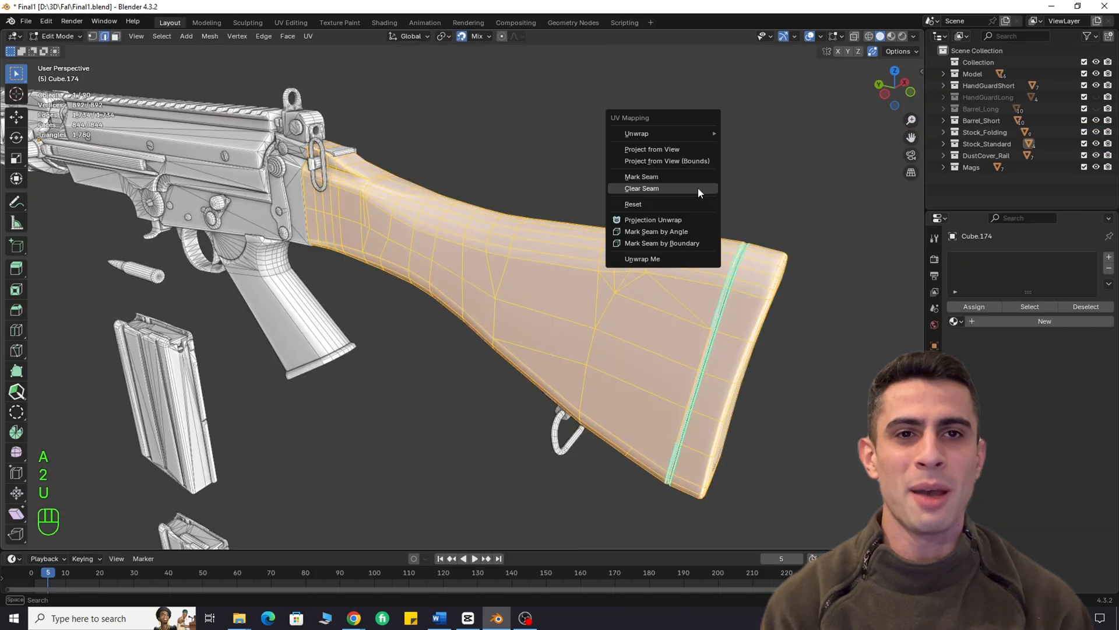
Unwrap the whole rifle stock into UV islands and leave Edit Mode to isolate the handguard
left_click(655, 231)
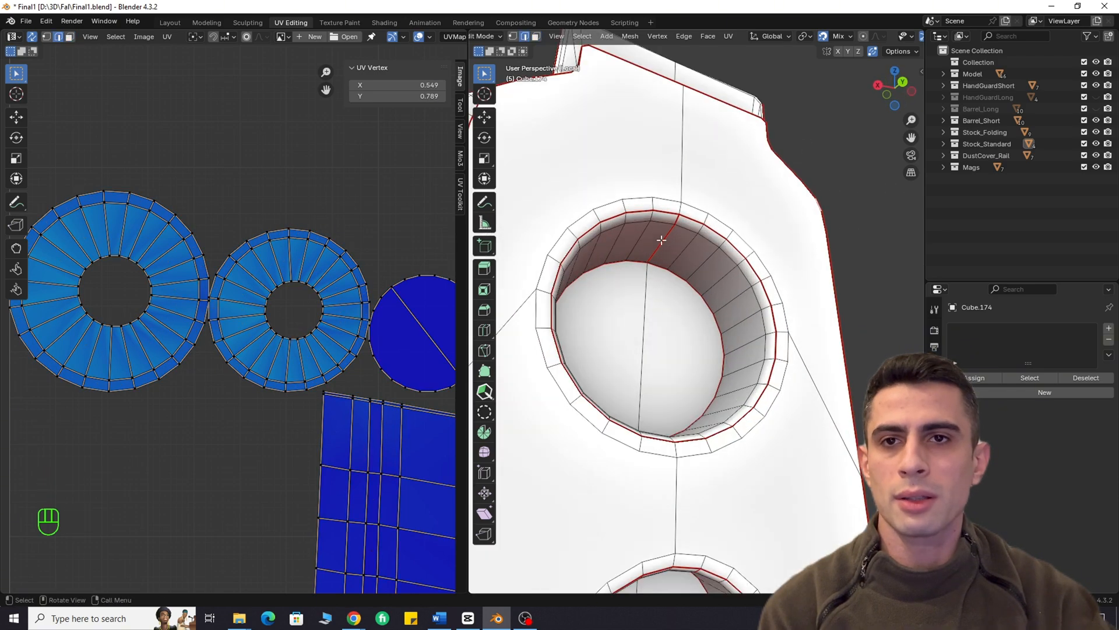
key("u")
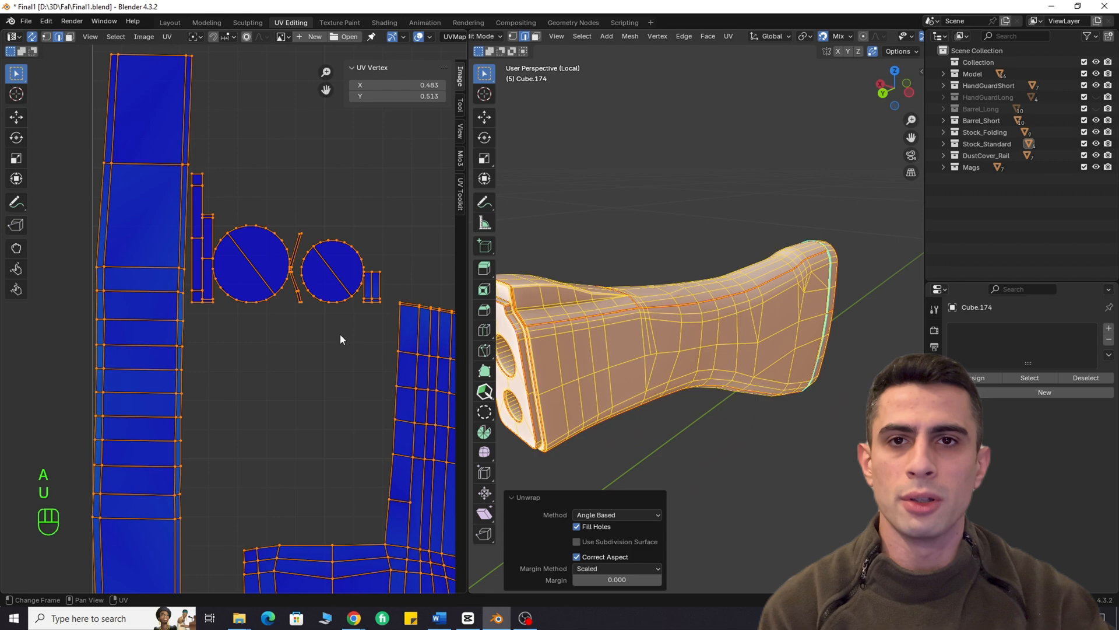
key("Tab")
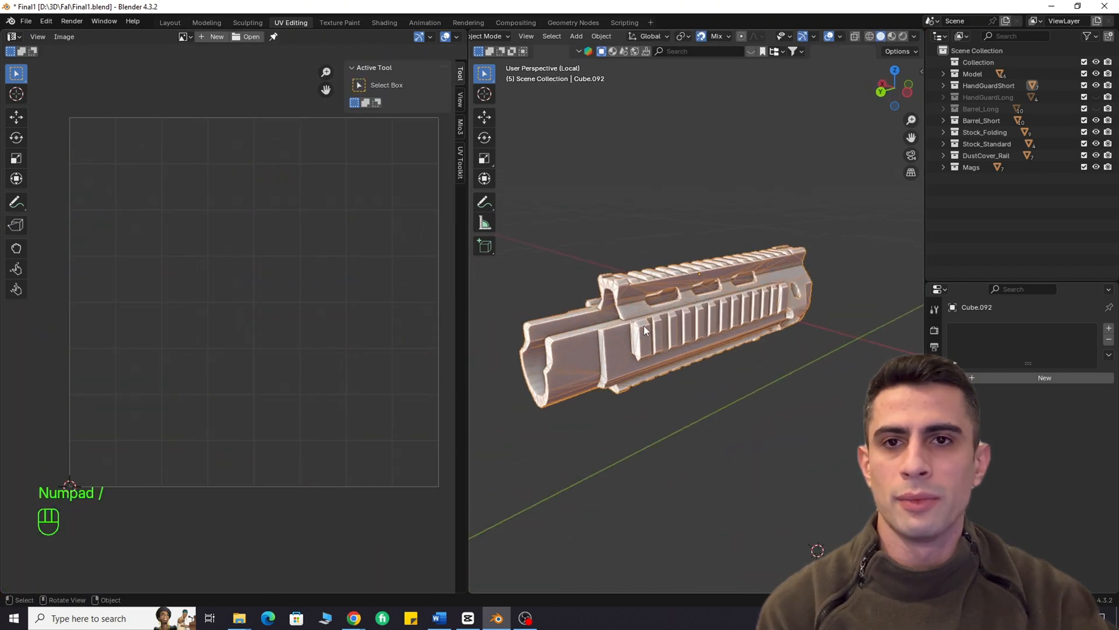
Cut Region Clustering seams on the handguard, select all and unwrap it into packed islands
key("u")
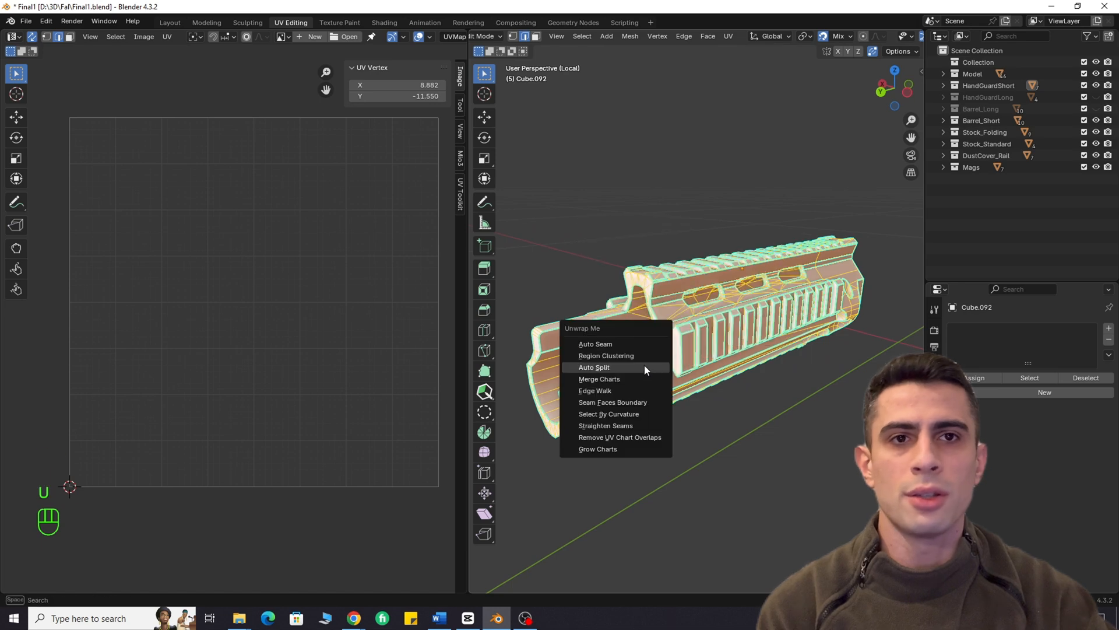
left_click(605, 356)
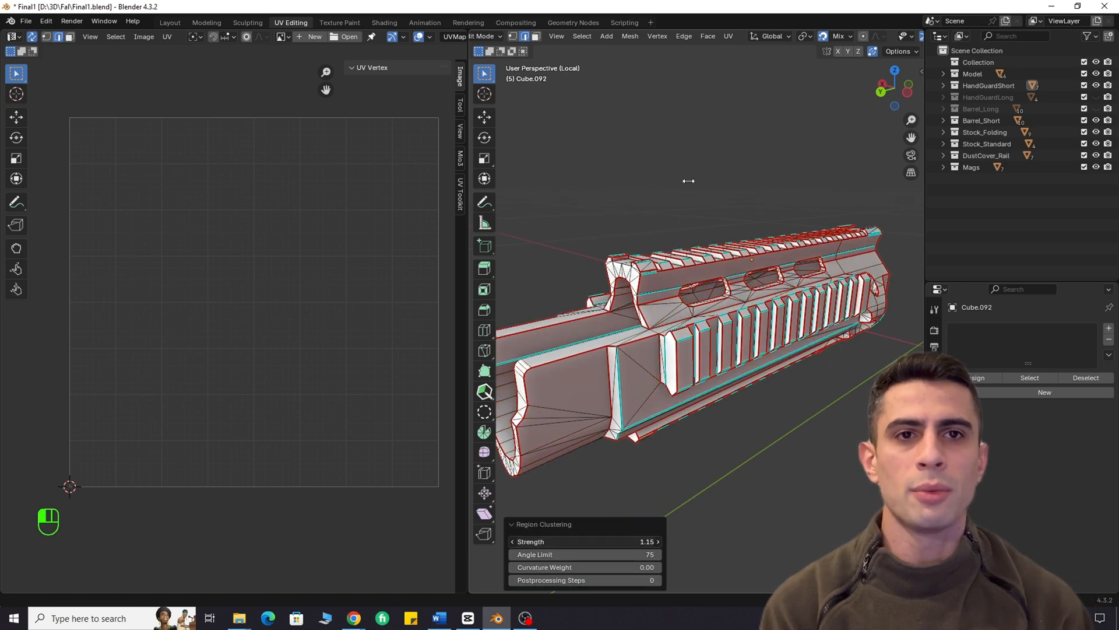
key("a")
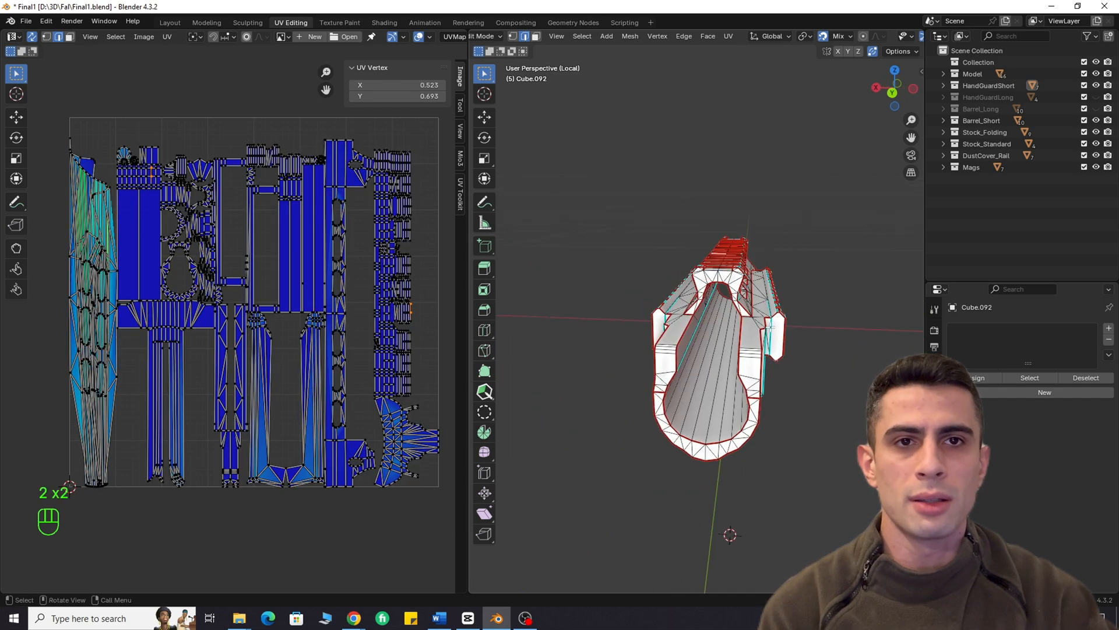
key("u")
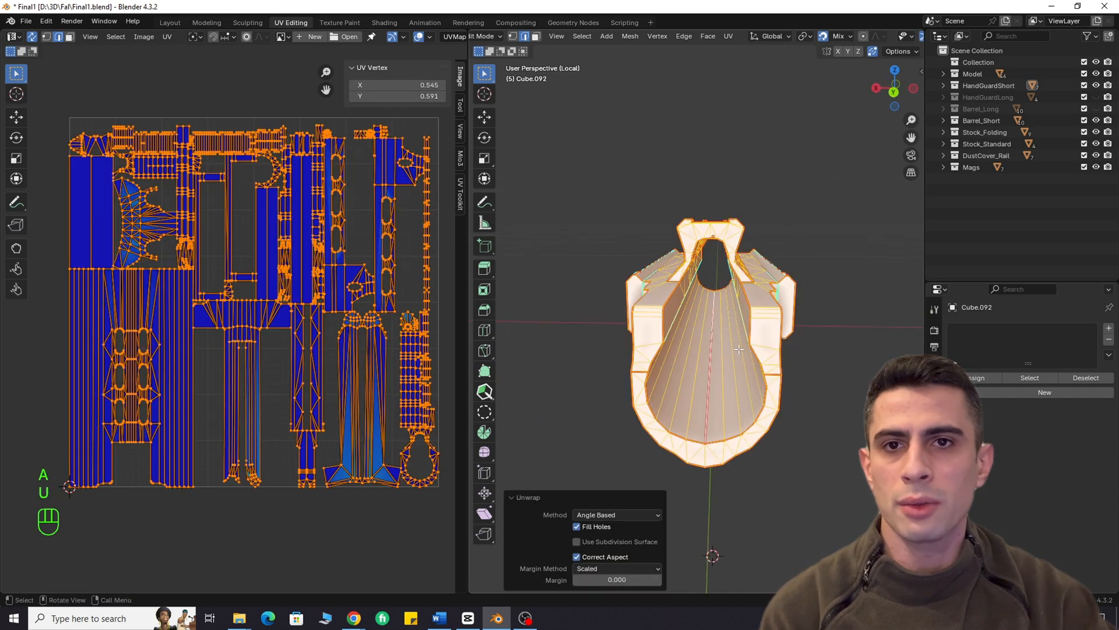
key("Tab")
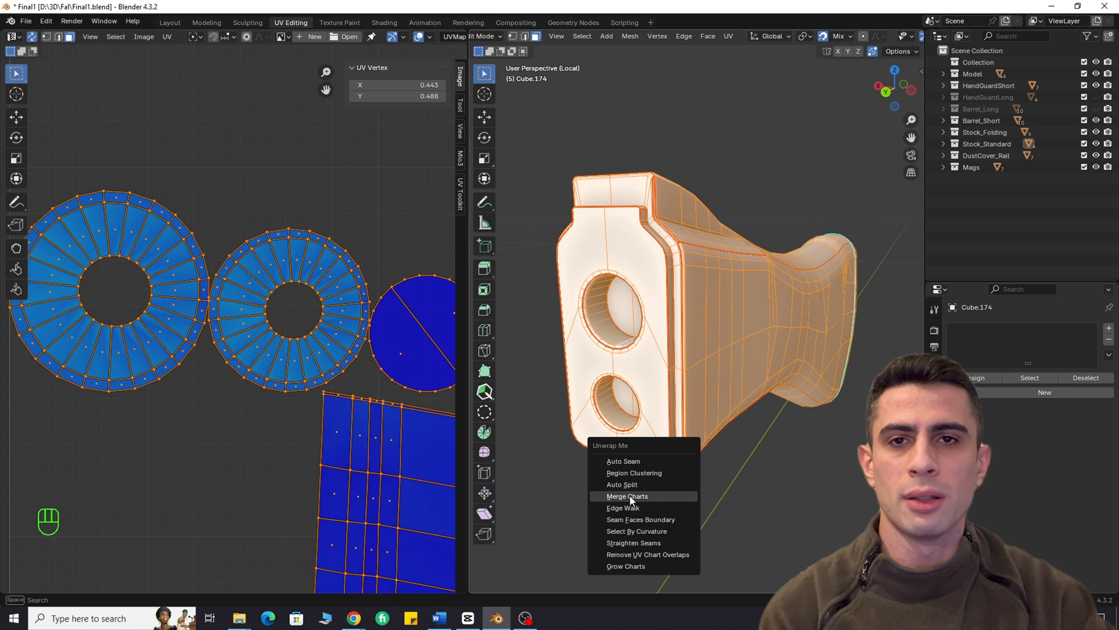
Merge the stock's UV charts, then cluster seams on the magazine at Strength 0.12 and show its UVs
left_click(627, 497)
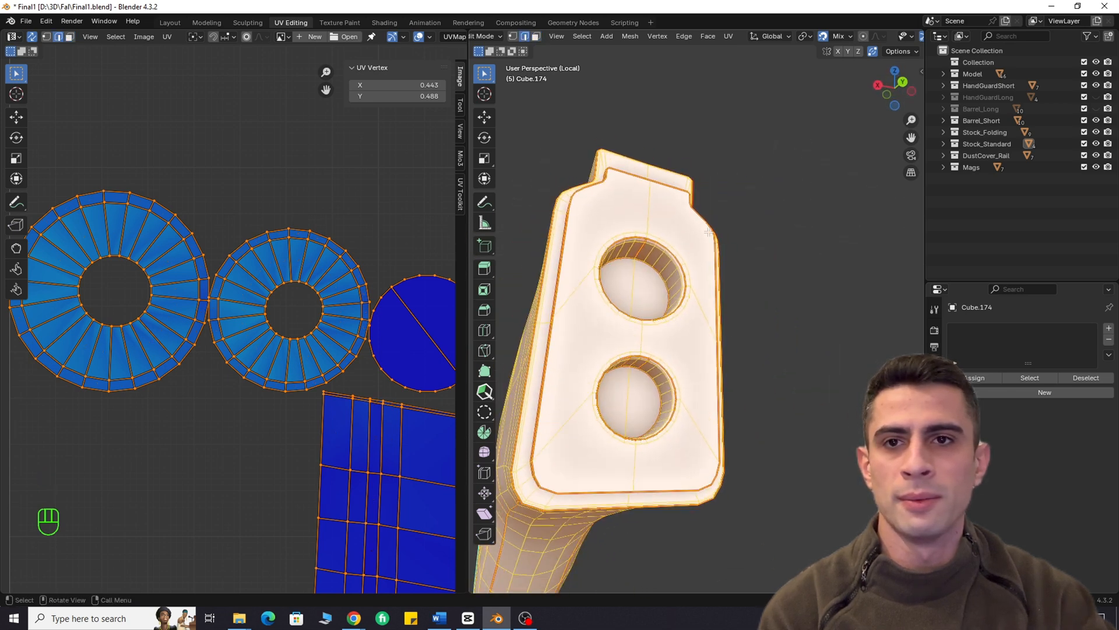
key("u")
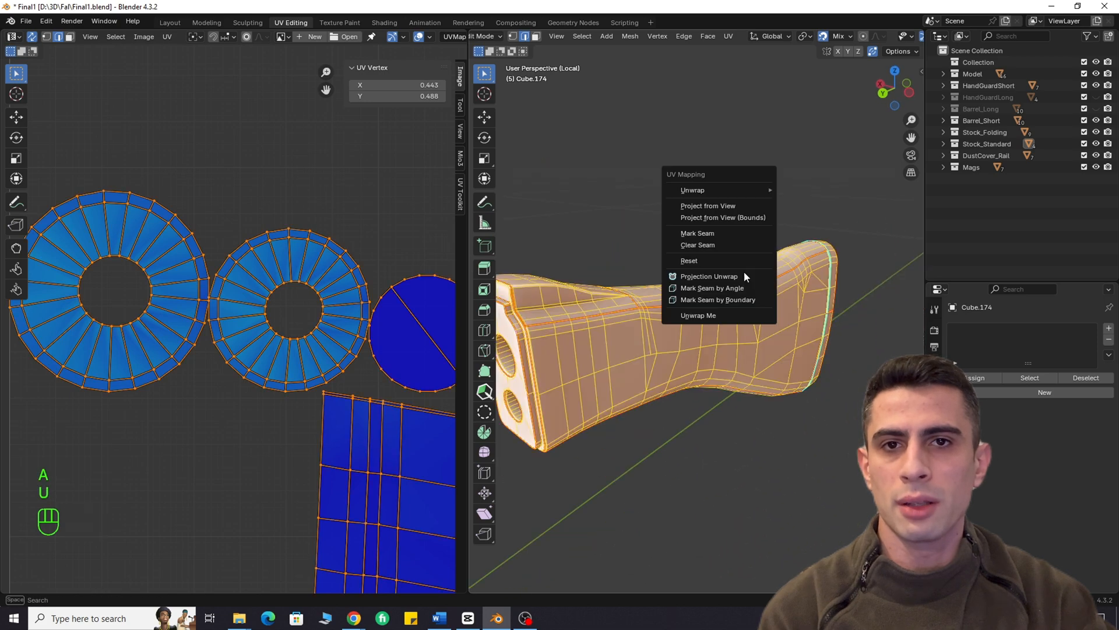
key("Tab")
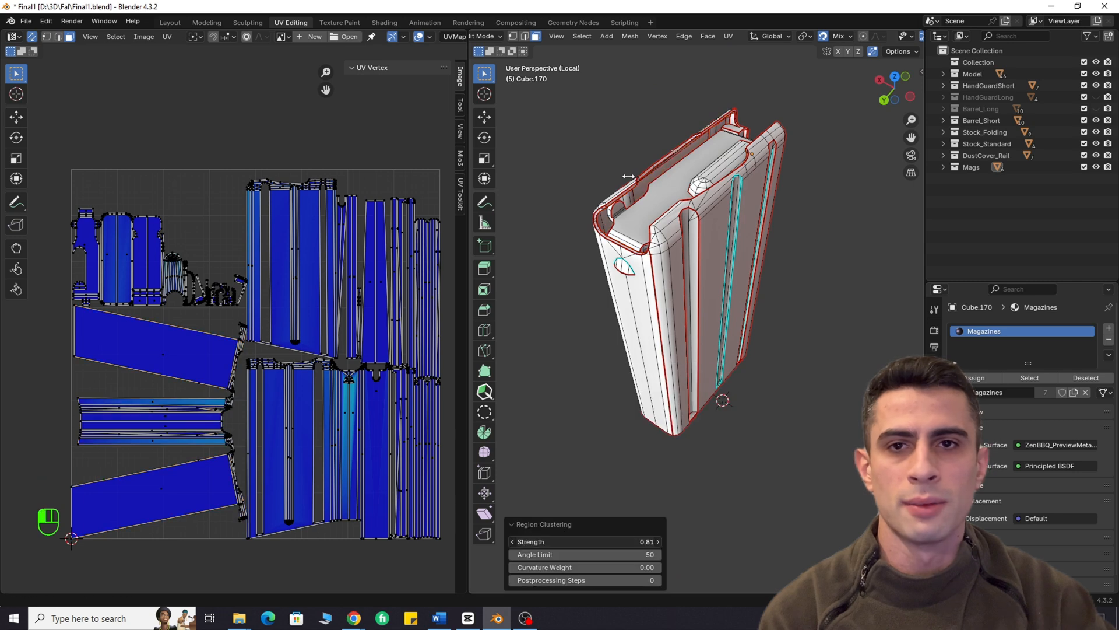
key("alt+z")
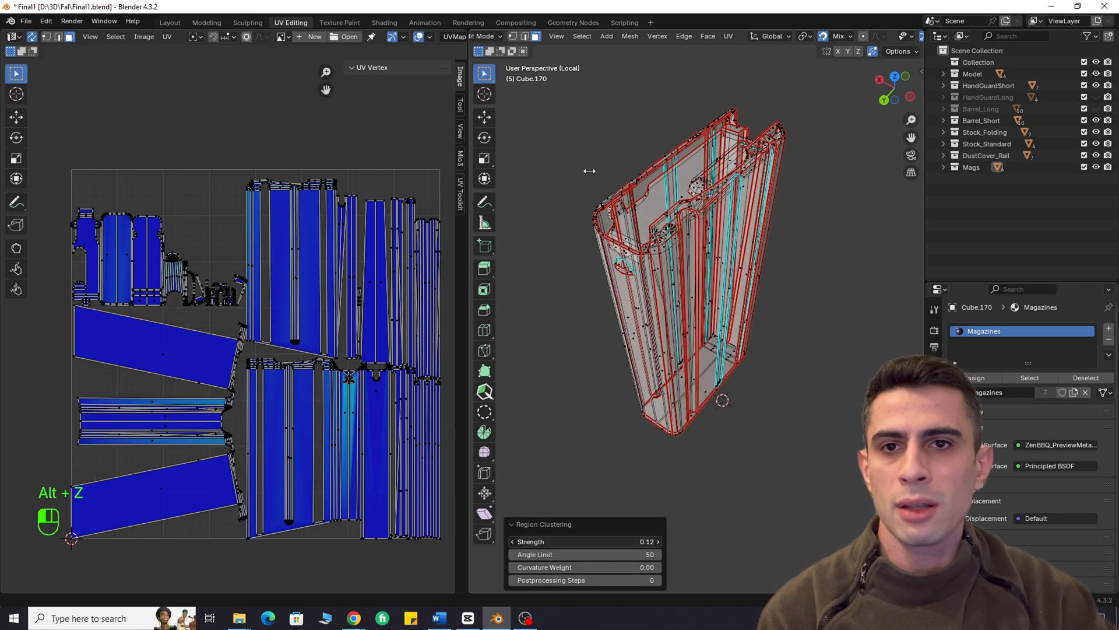
key("Tab")
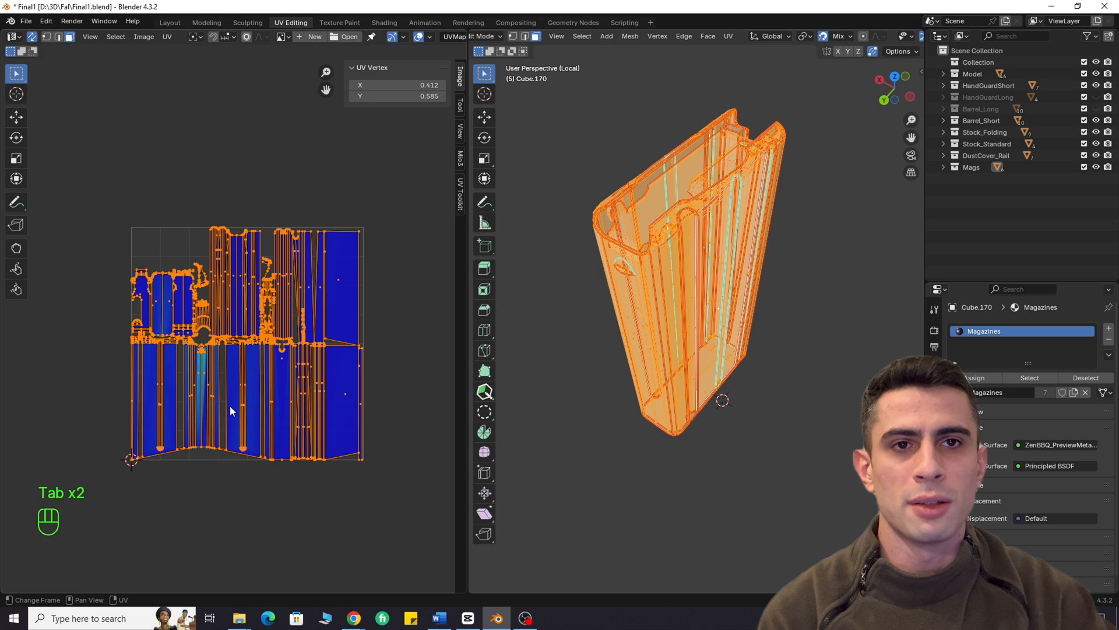
Select the whole curved stock piece and bring up the Unwrap Me menu
key("u")
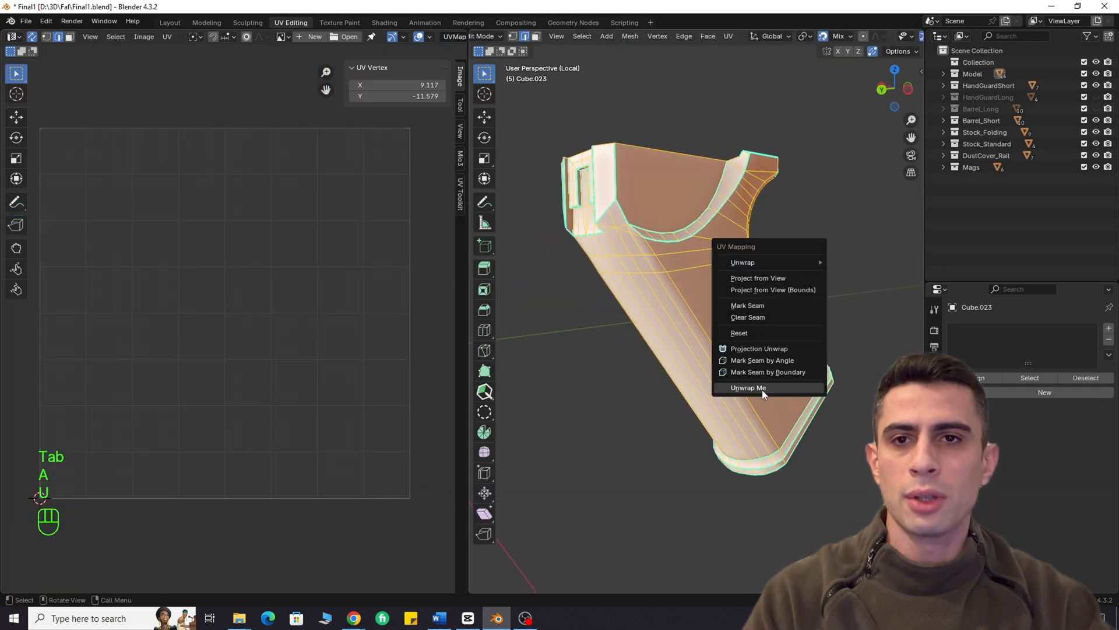
left_click(749, 388)
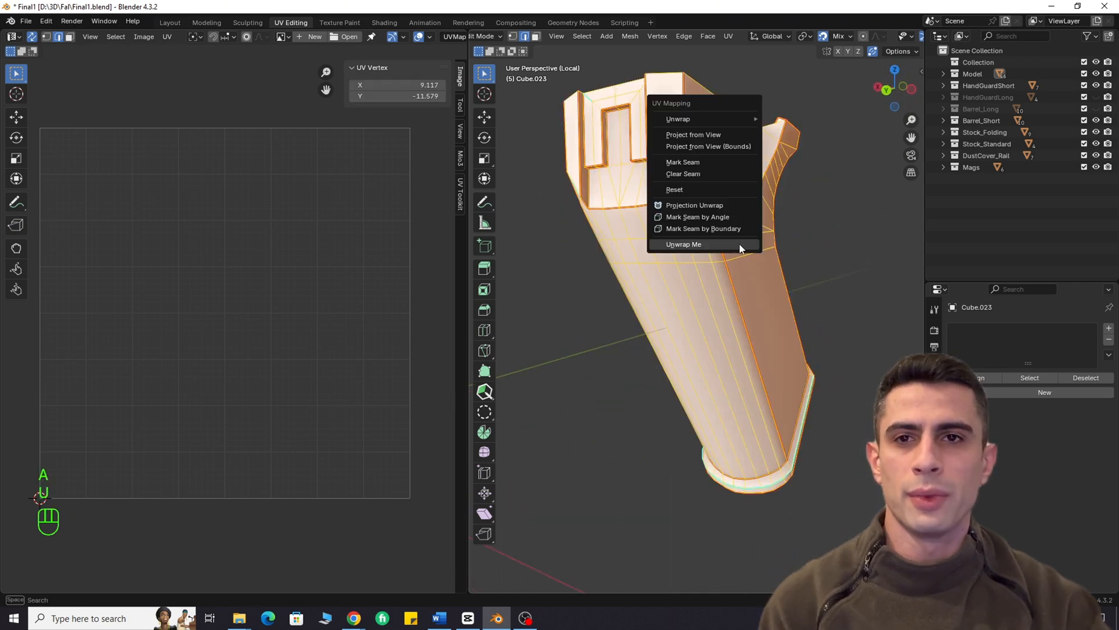
left_click(685, 244)
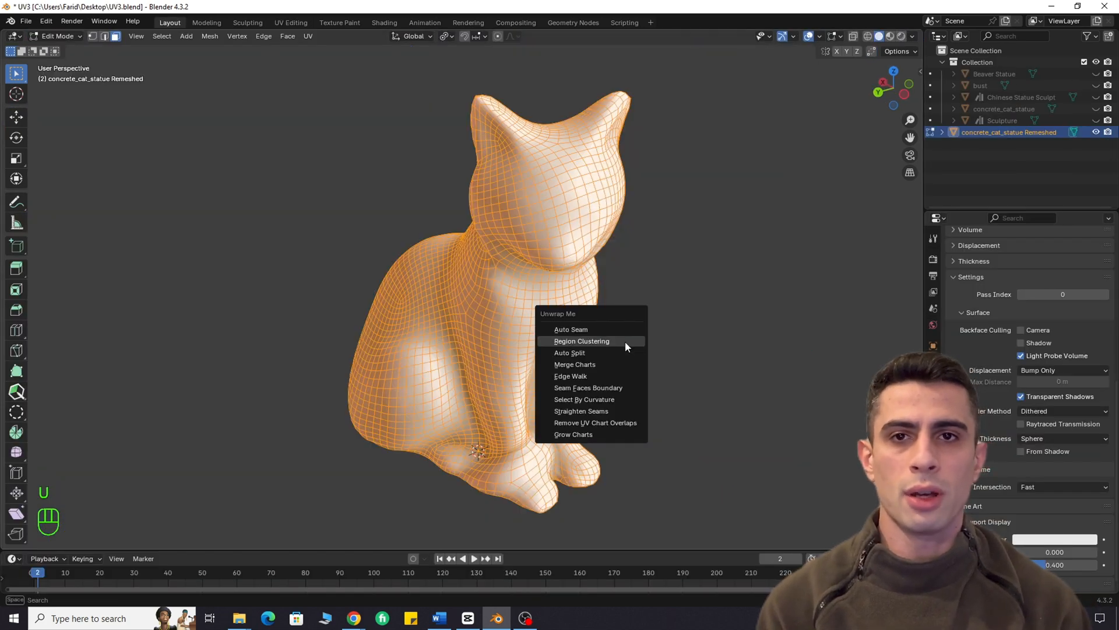
Cut Region Clustering seams at Strength 0.97 on the cat, unwrap it and view the UV Editing workspace
left_click(581, 341)
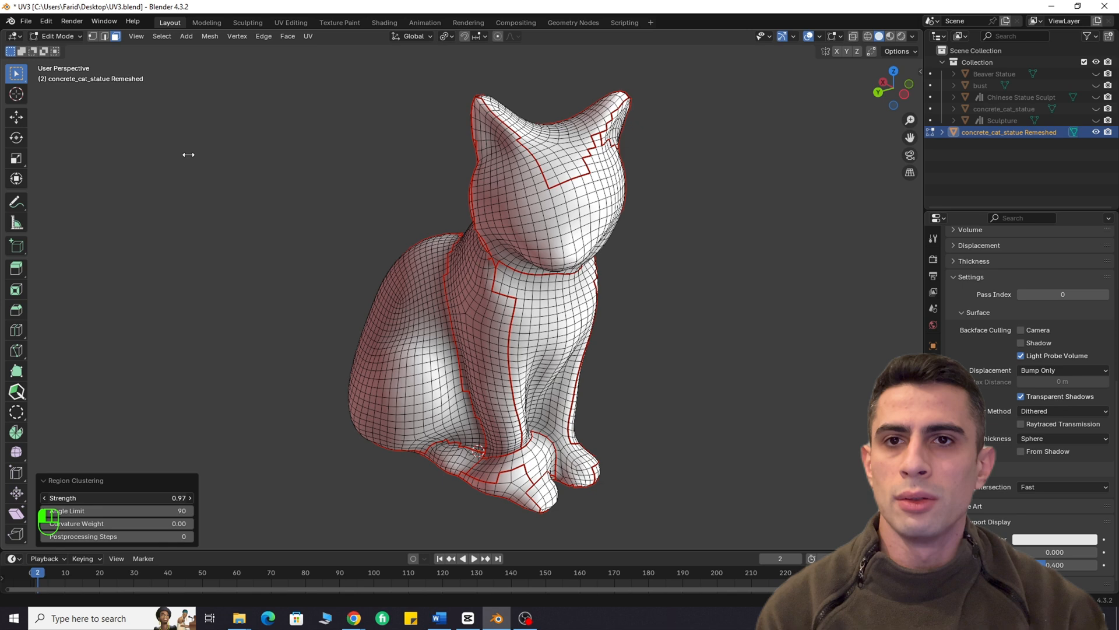
key("a")
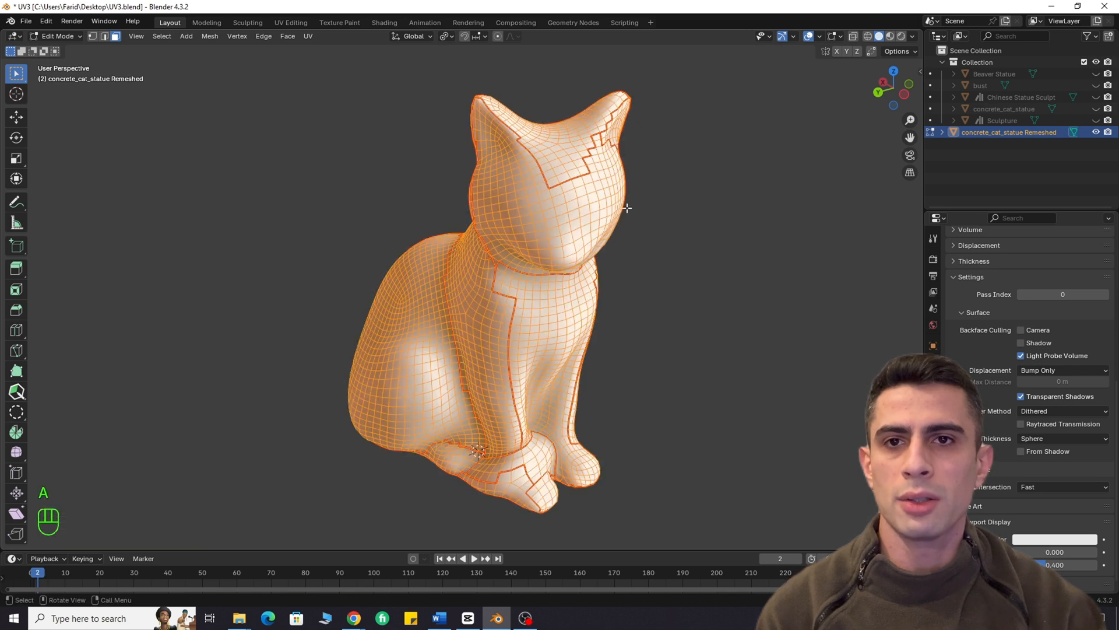
key("u")
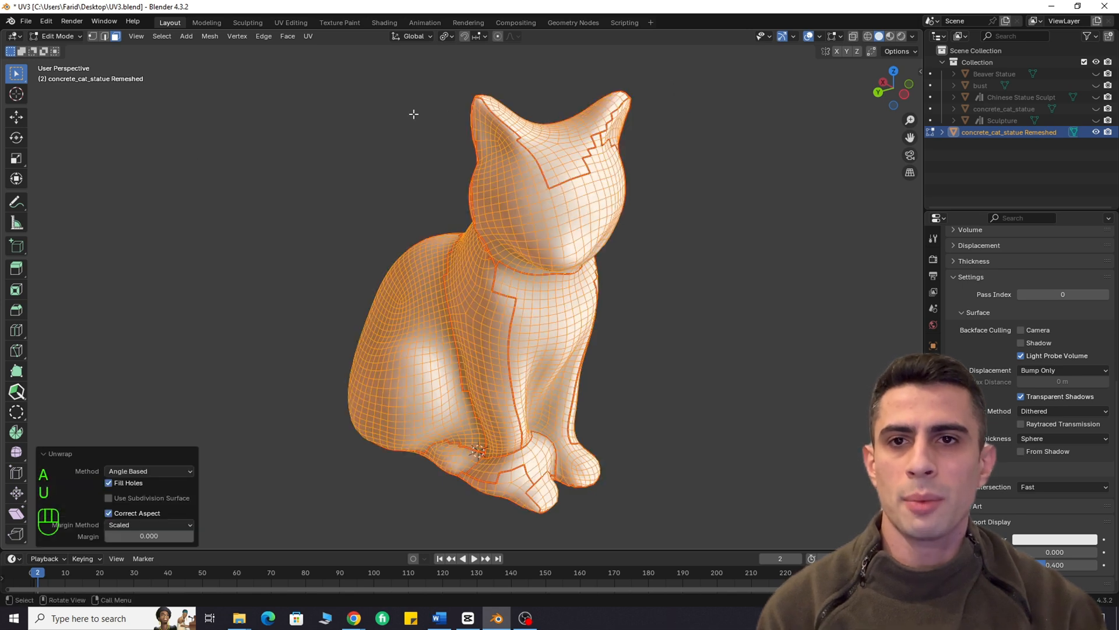
left_click(290, 22)
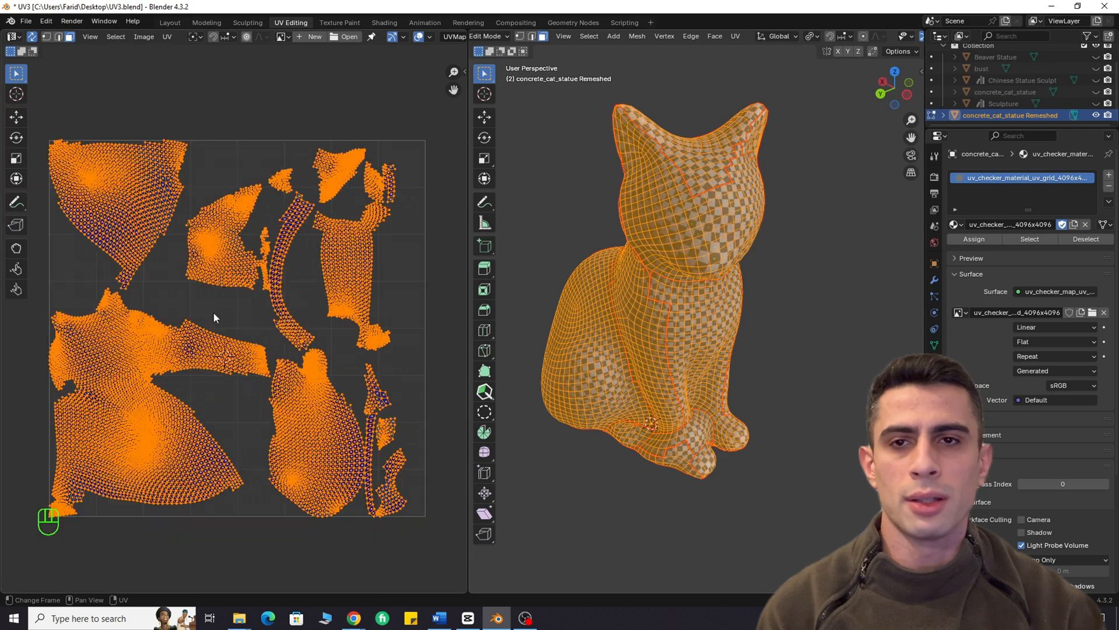
Re-unwrap the cat with Smart UV Project into smaller islands and select all its UVs
key("Tab")
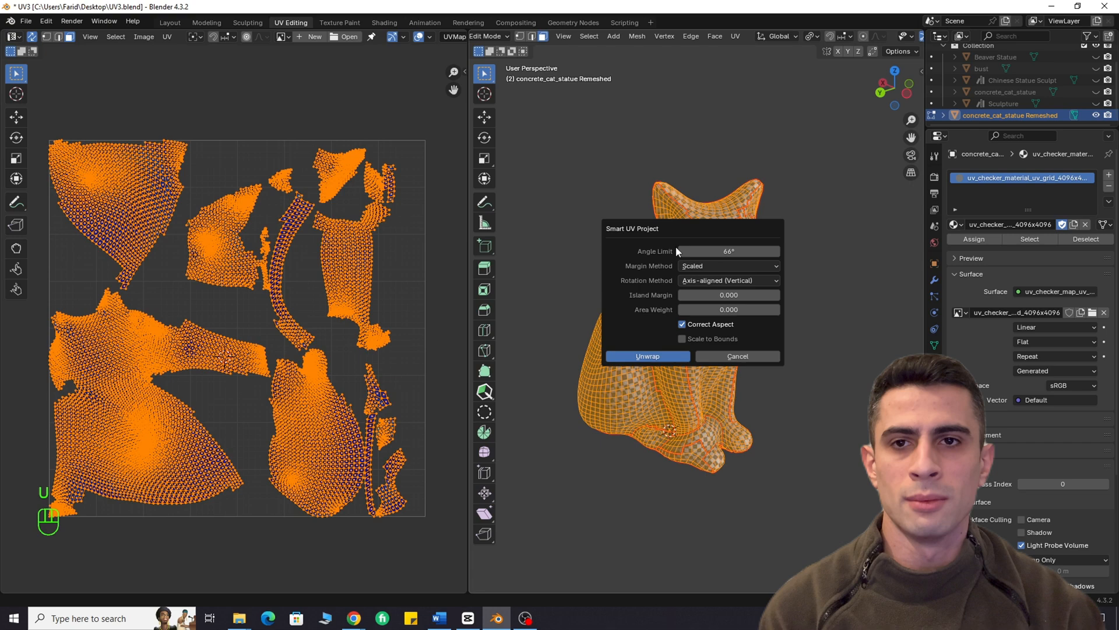
left_click(648, 356)
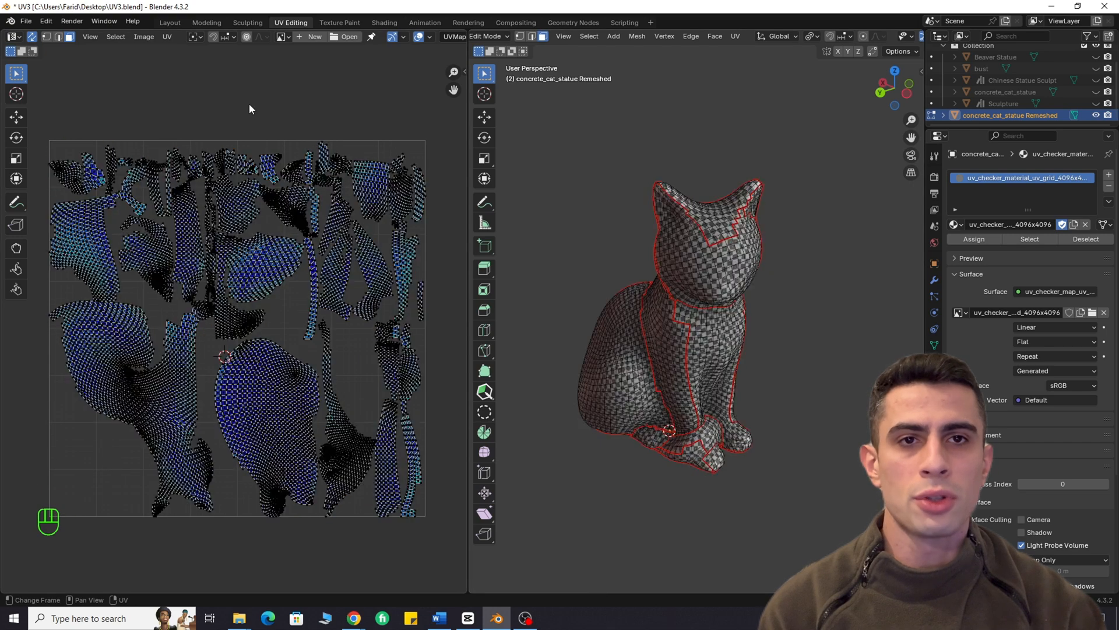
key("a")
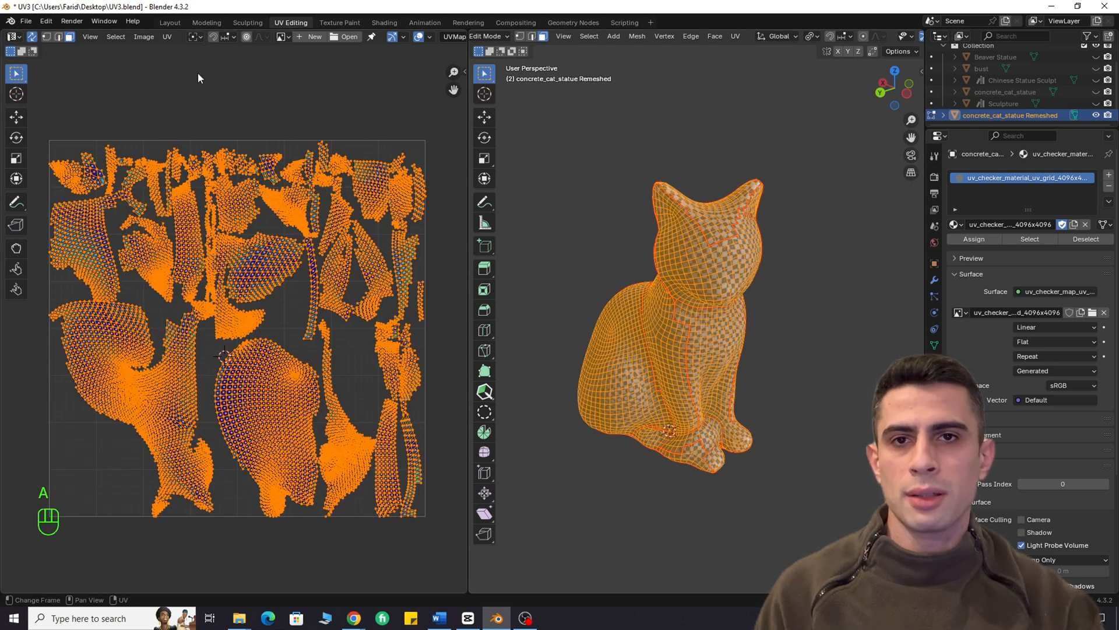
key("ctrl+z")
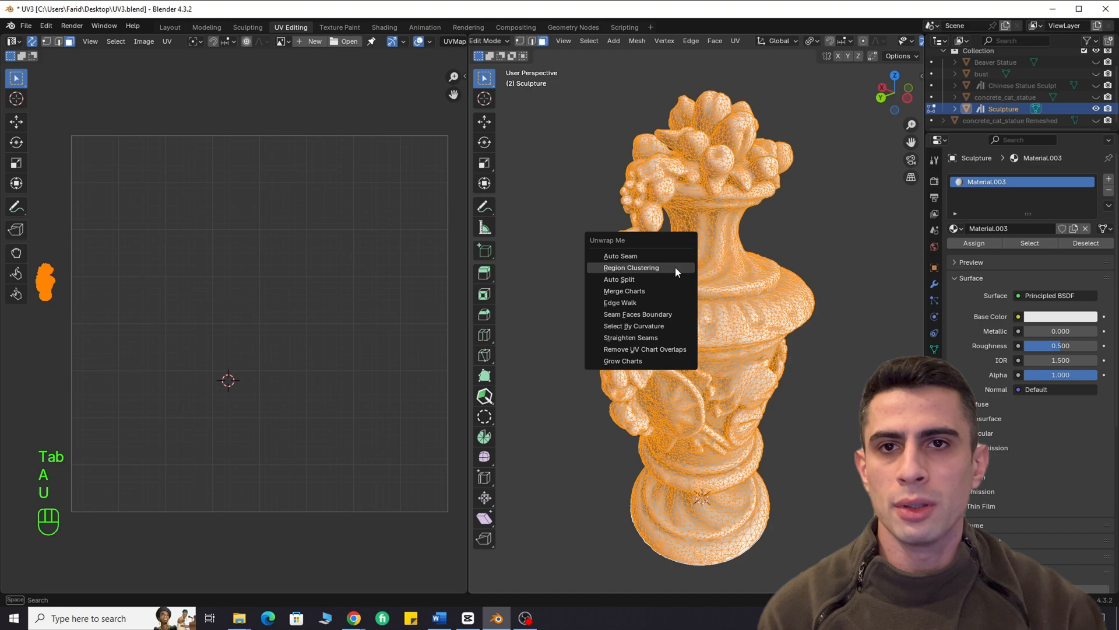
Generate Region Clustering seam regions across the ornate vase sculpture
left_click(631, 269)
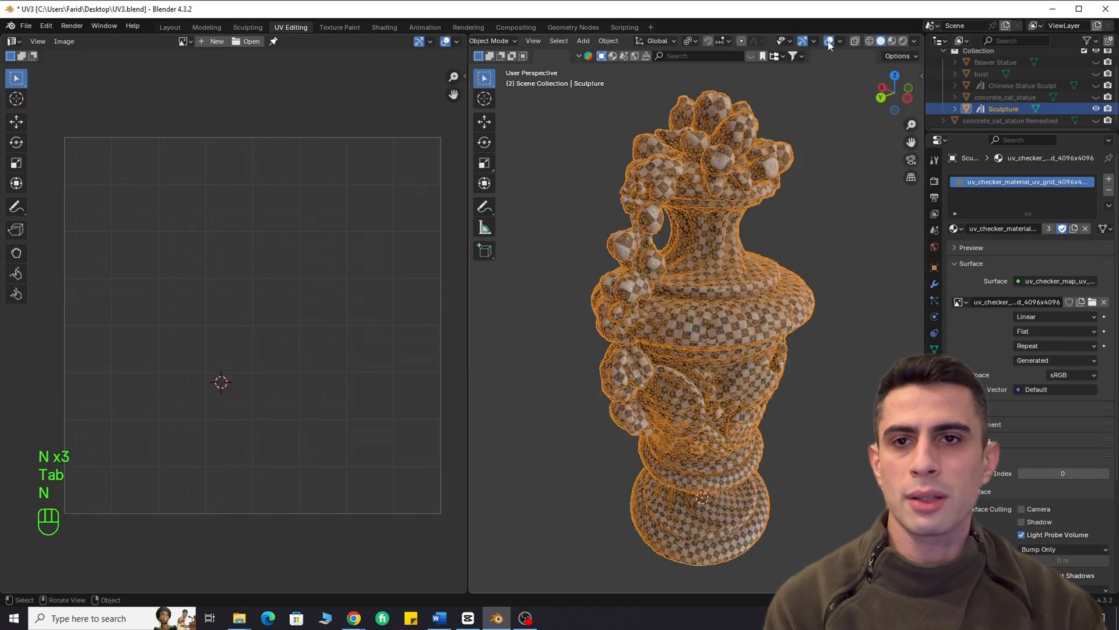
Re-unwrap the vase sculpture with Smart UV Project and confirm the dialog
left_click(828, 40)
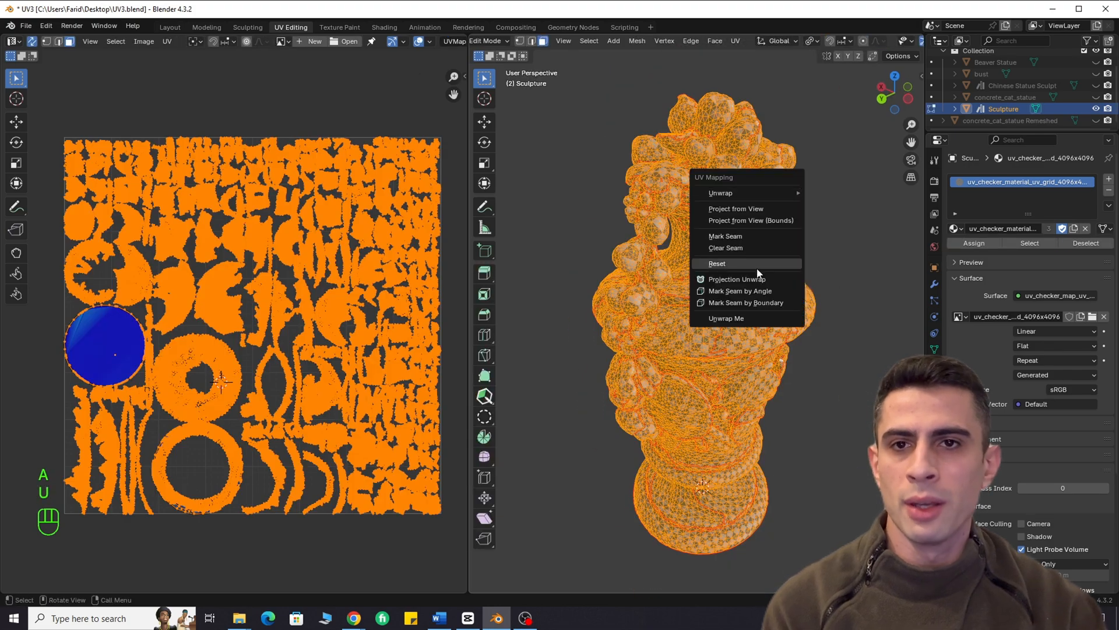
left_click(736, 279)
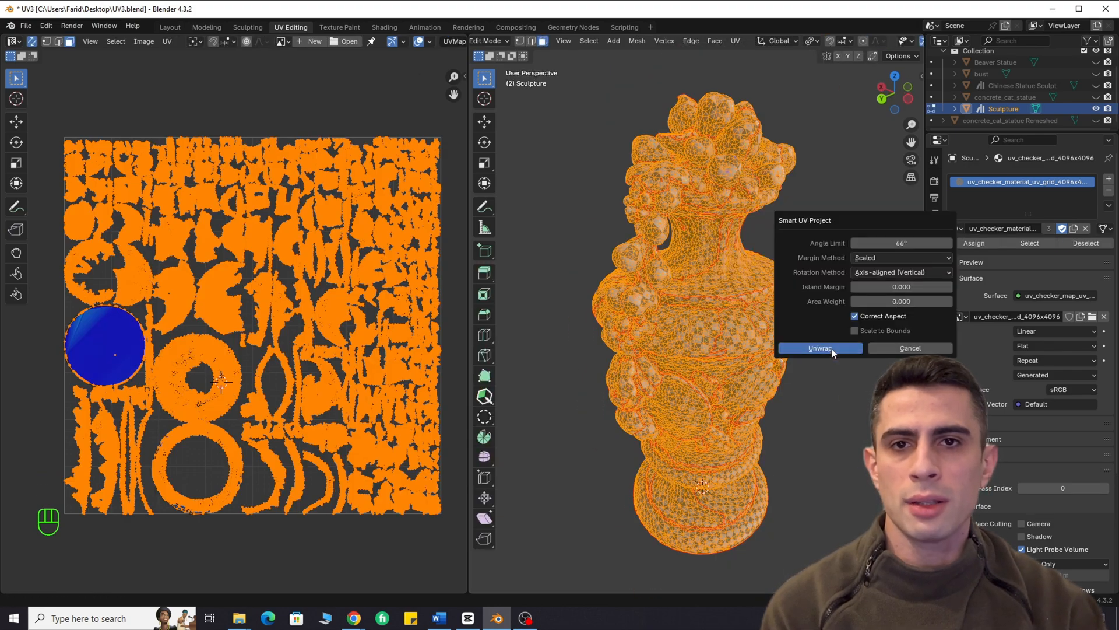
left_click(820, 347)
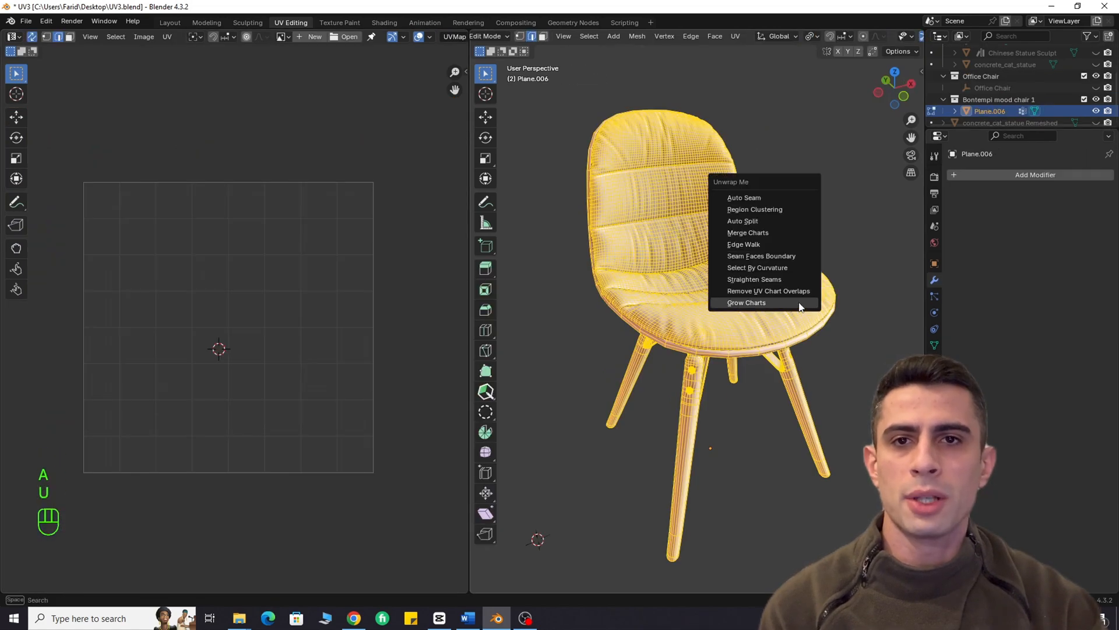
Cluster the office chair into seam regions, confirm the edited setting and Auto Split them
left_click(754, 209)
type("65")
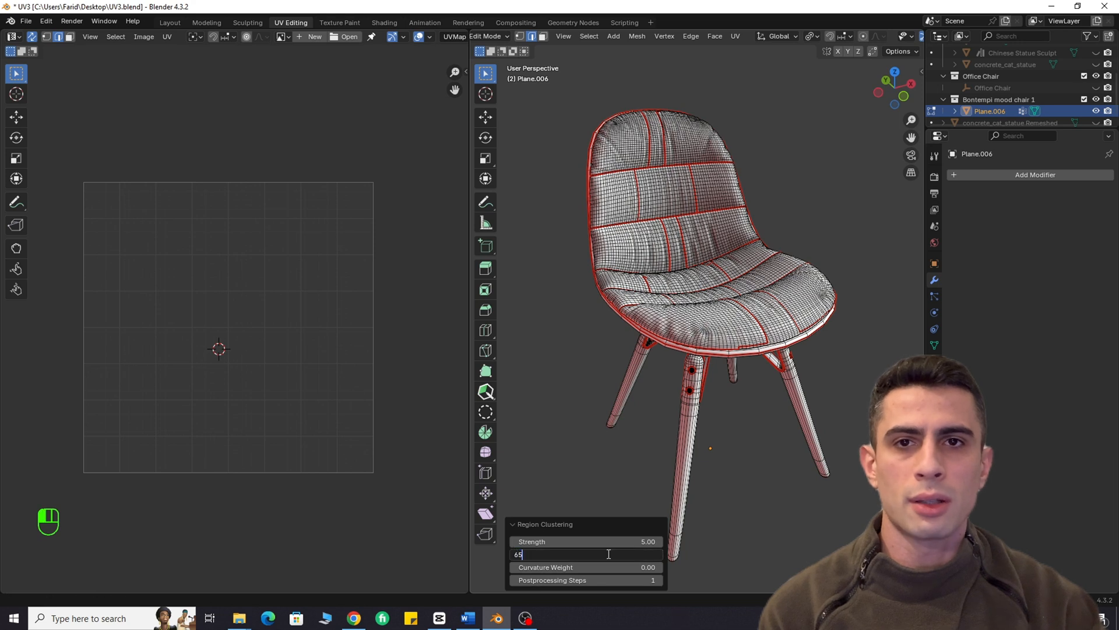
key("Return")
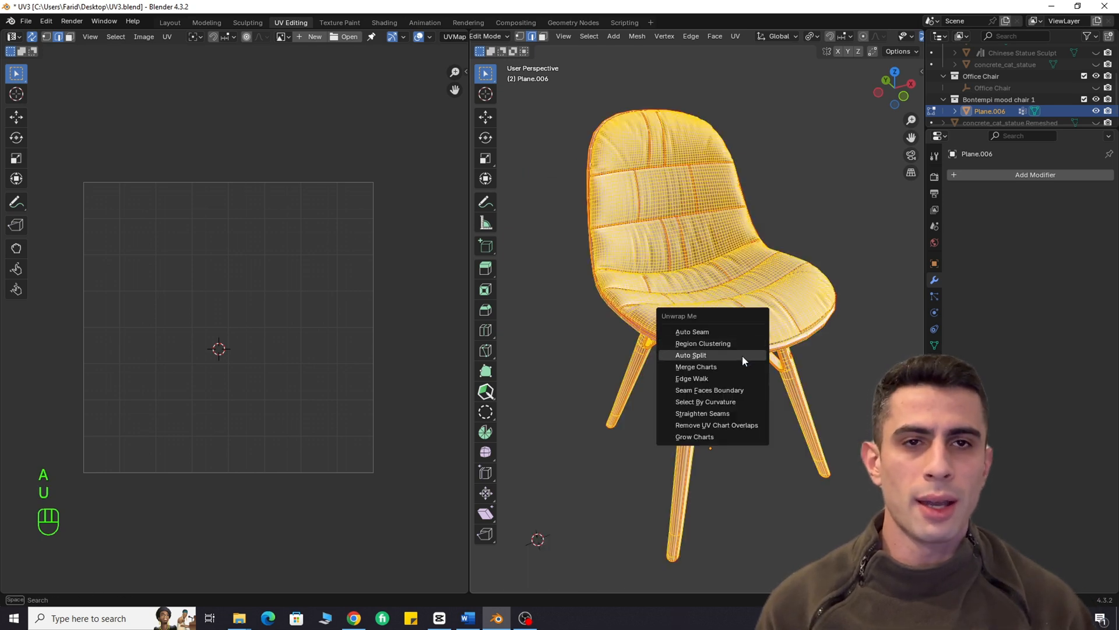
left_click(690, 355)
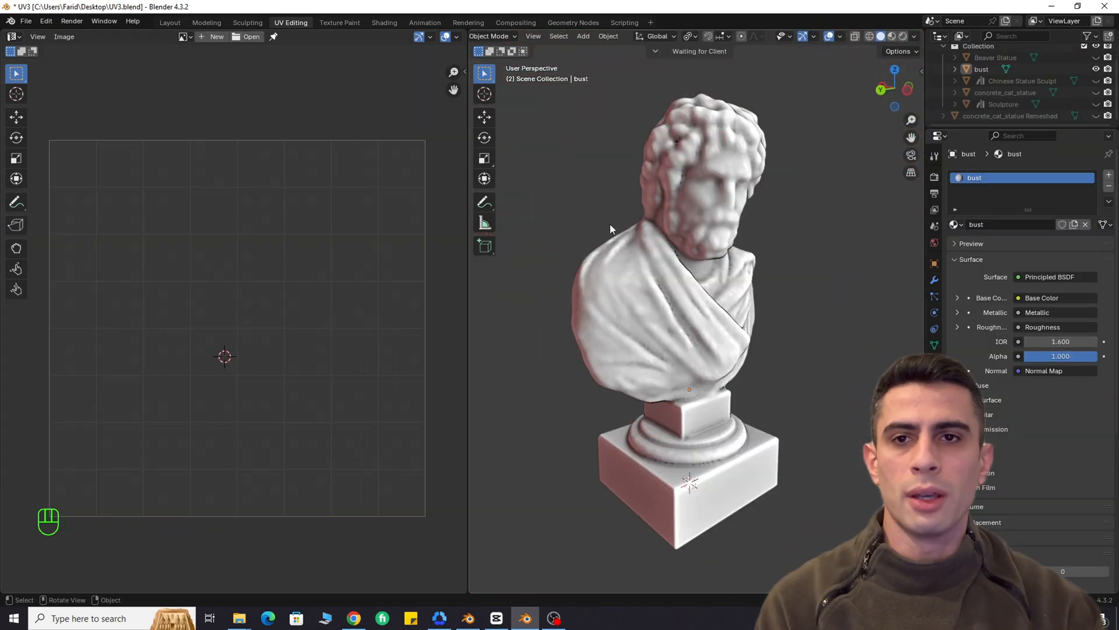
Select the bearded bust, enter mesh editing and list the Unwrap Me seam tools from the UV menu
left_click(641, 273)
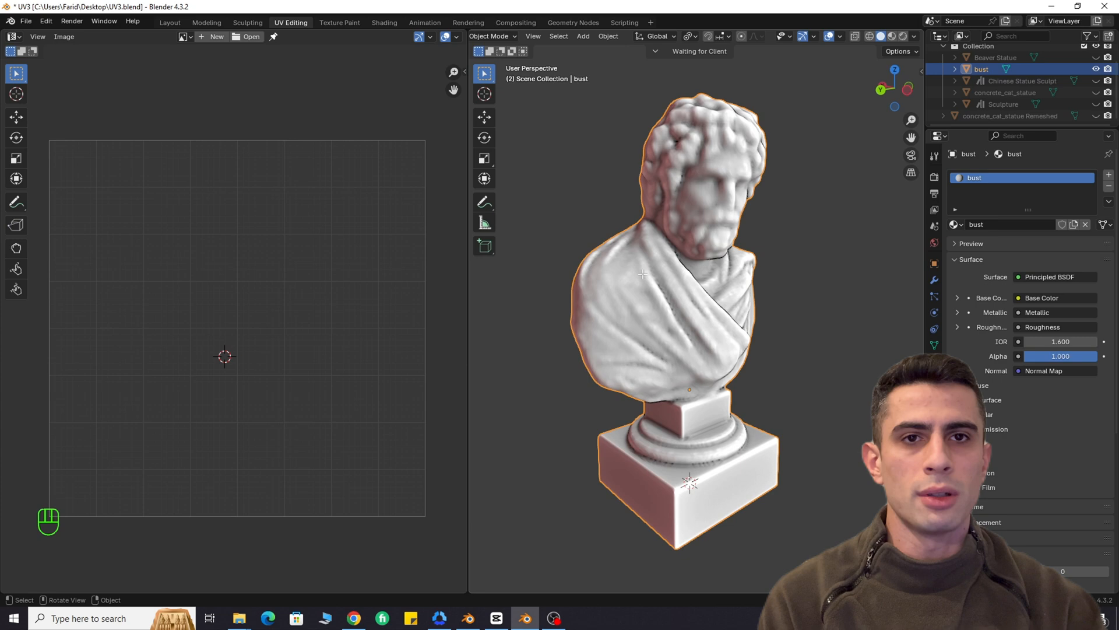
key("Tab")
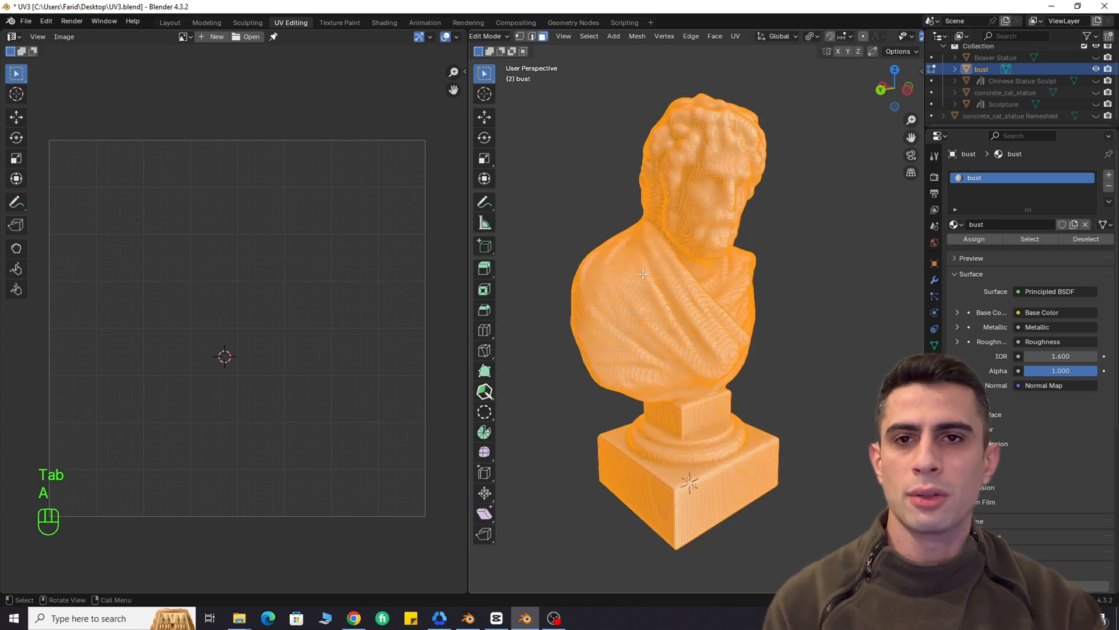
key("u")
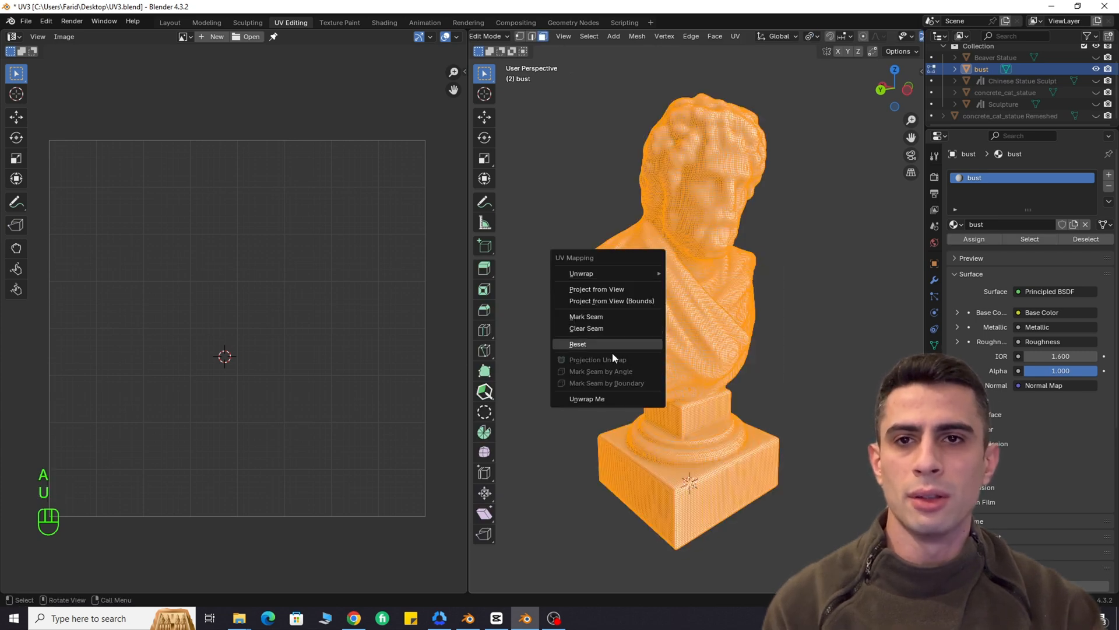
mouse_move(587, 399)
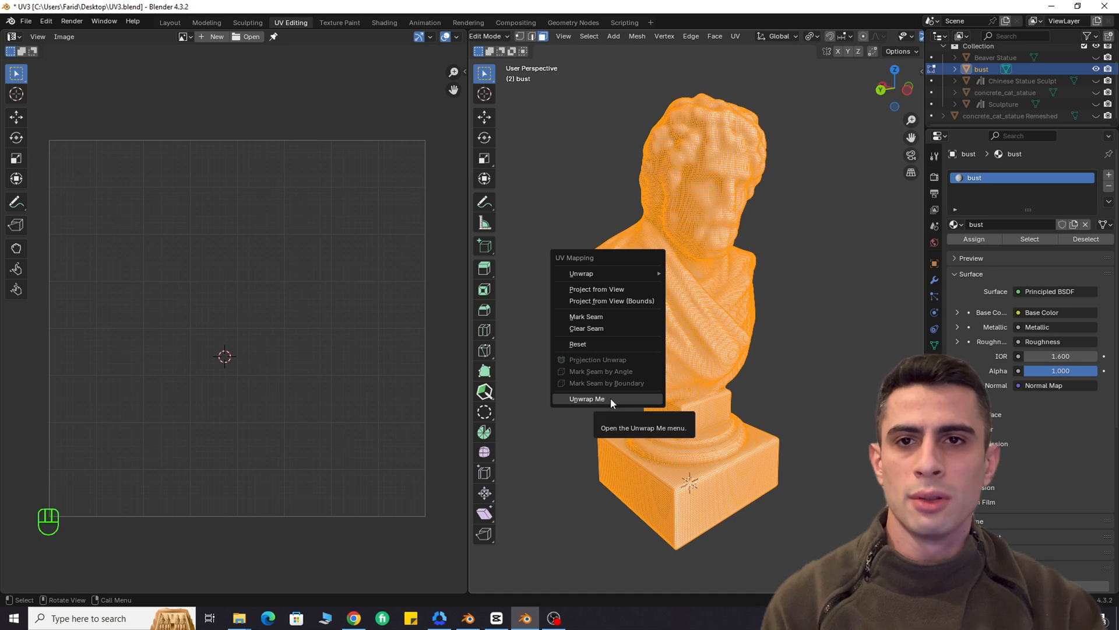
left_click(587, 399)
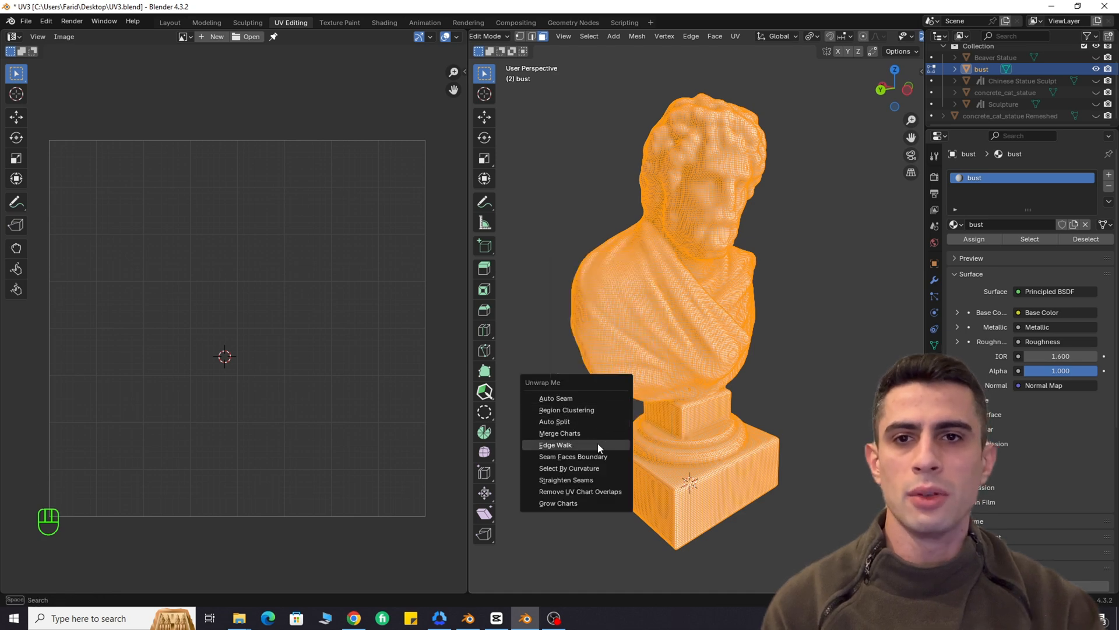
mouse_move(585, 409)
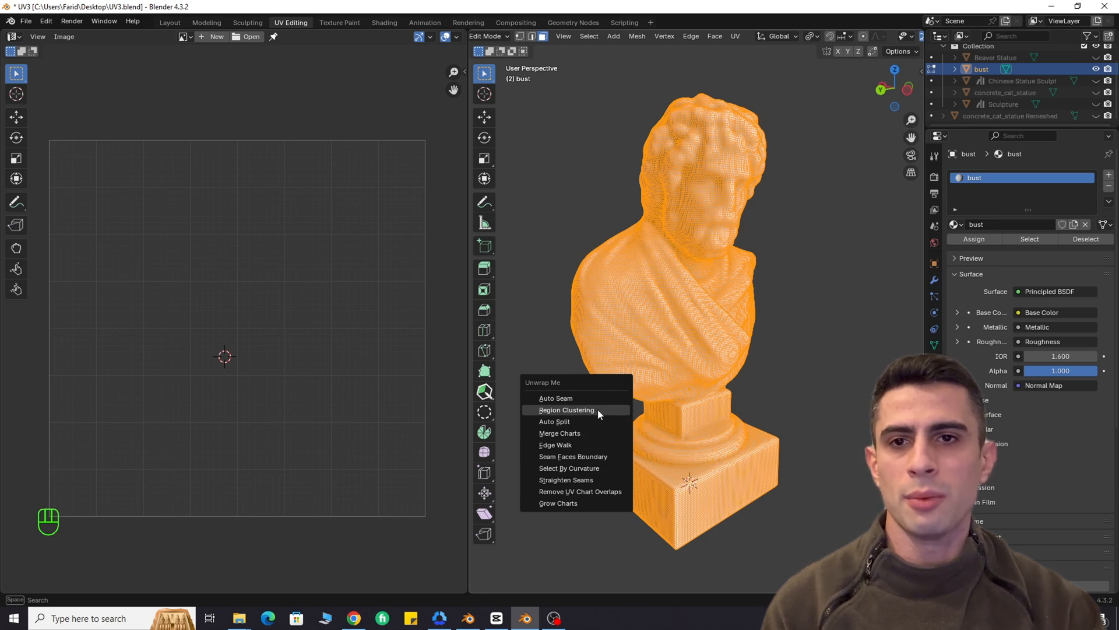
Apply Region Clustering seams at strength 5, unwrap the bust Angle Based and return to object mode
left_click(567, 409)
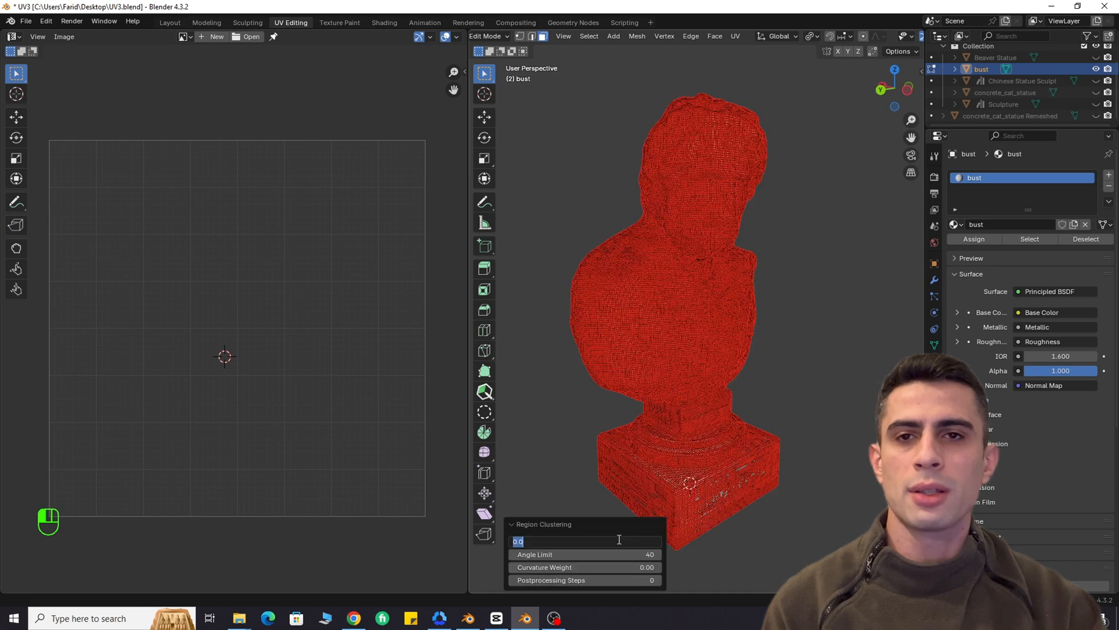
type("5")
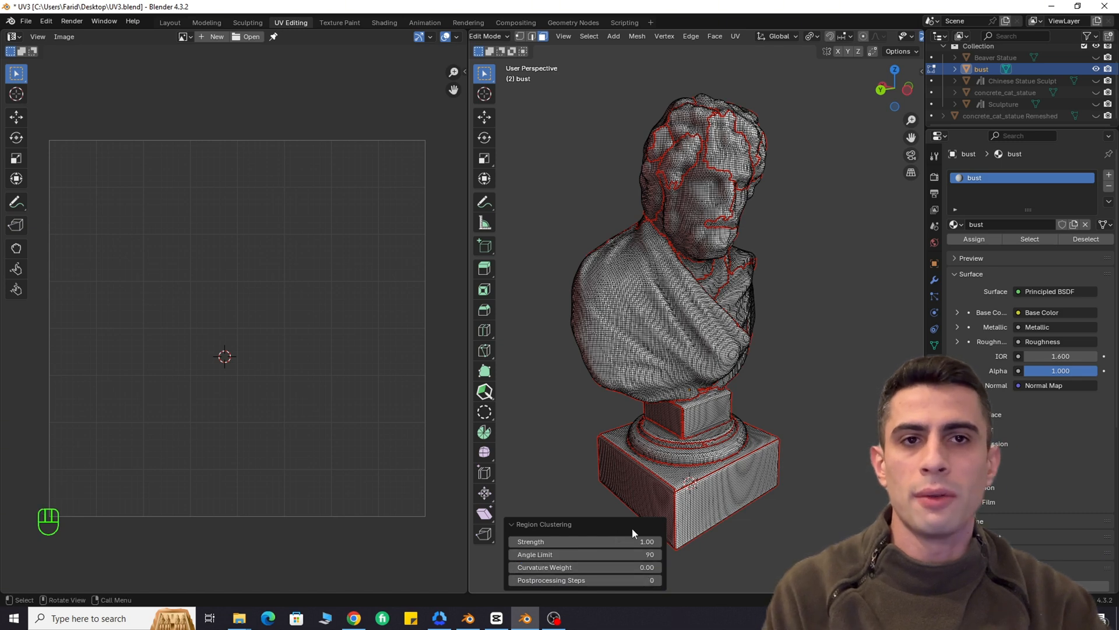
key("a")
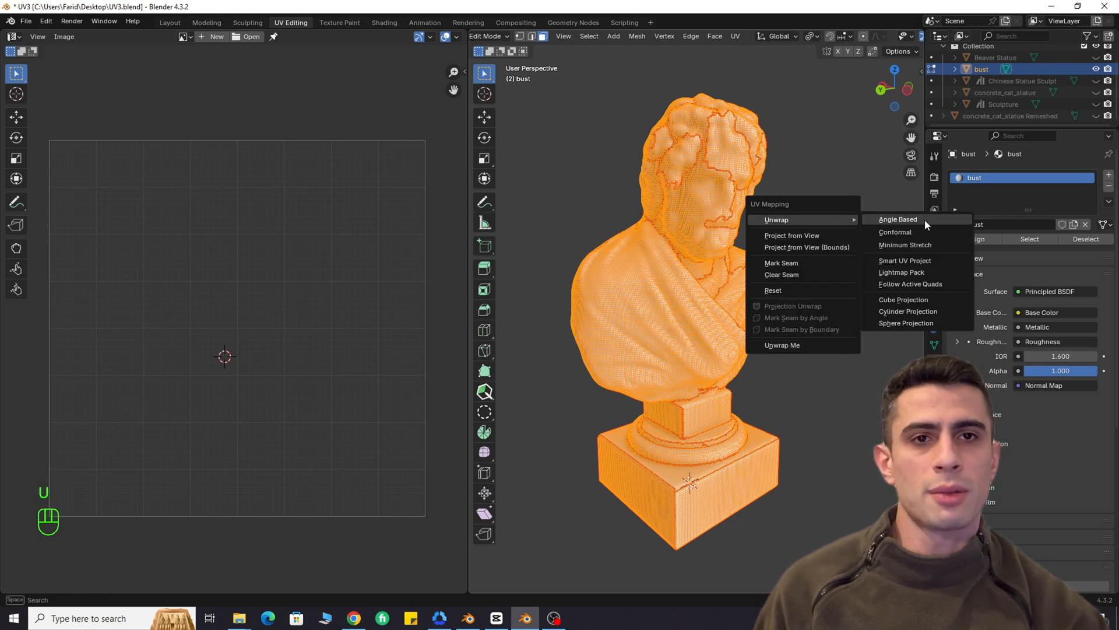
left_click(898, 219)
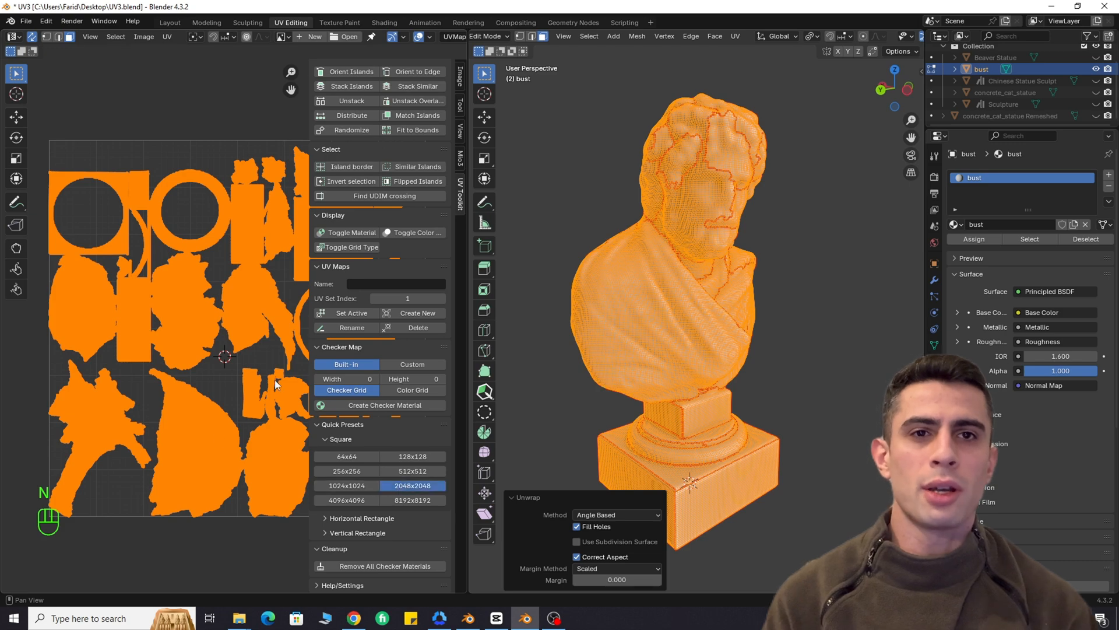
key("Tab")
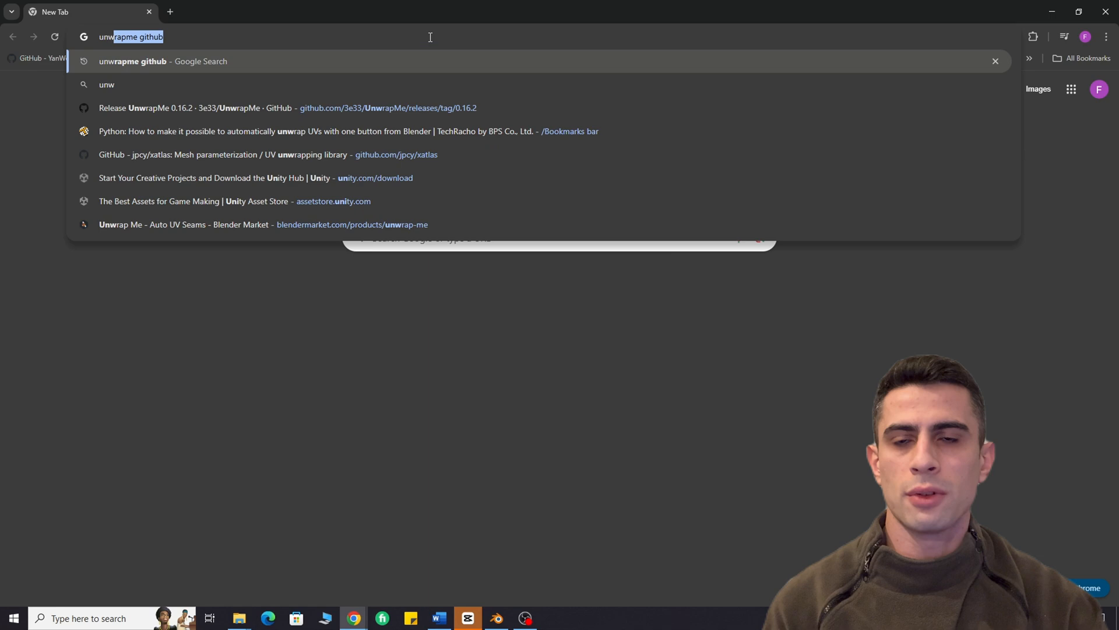
Search 'unwrapme github', reach the Releases page and download UnwrapMe_Win_0.17.zip
key("Return")
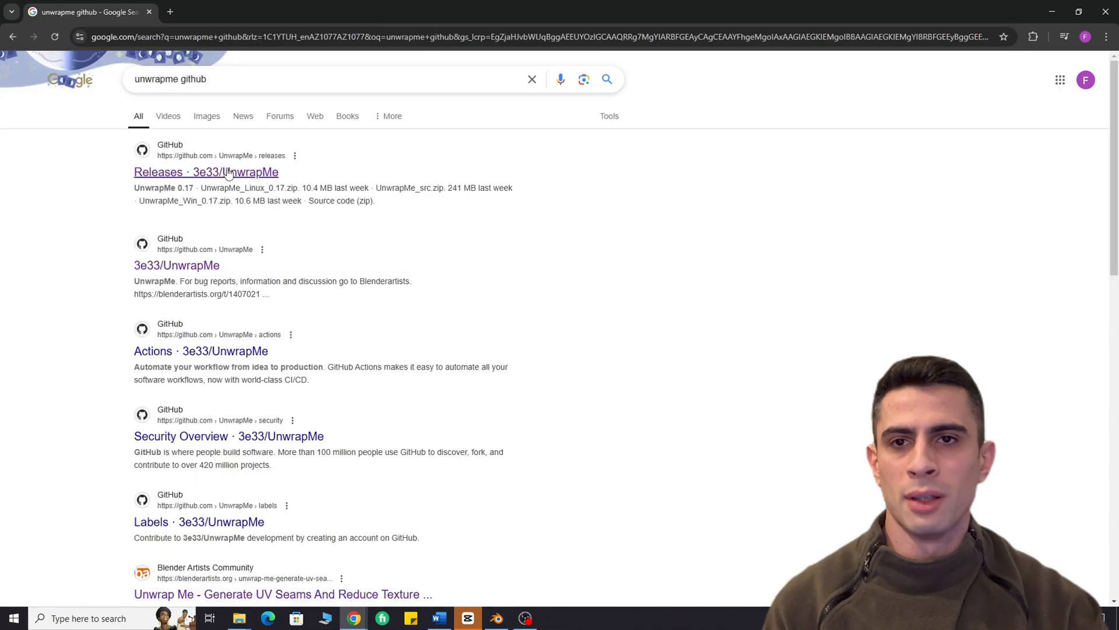
left_click(206, 173)
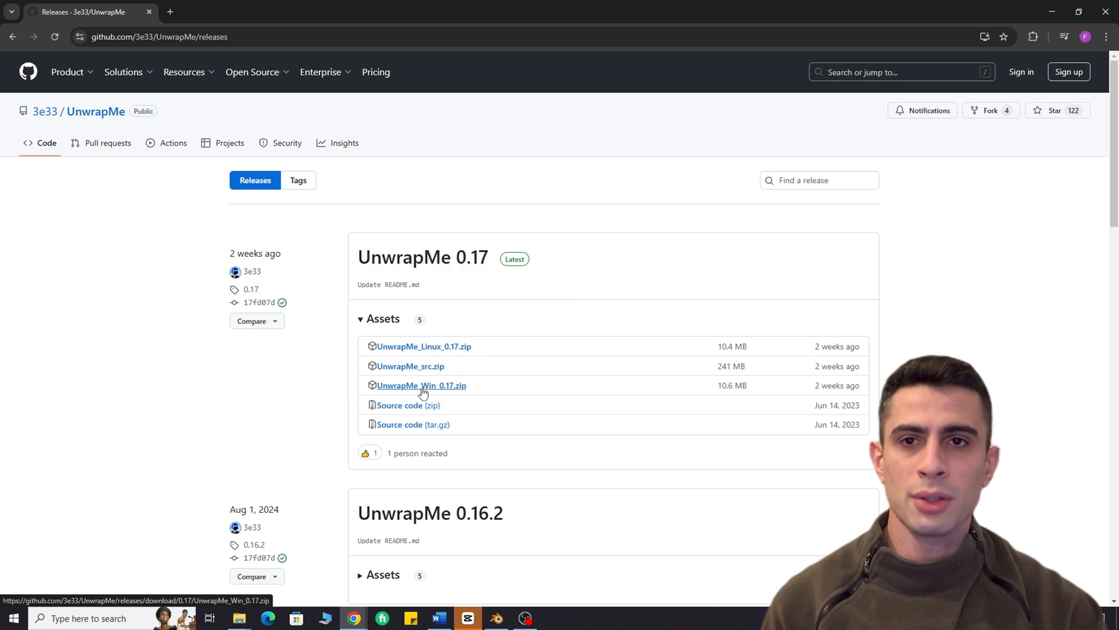
left_click(421, 385)
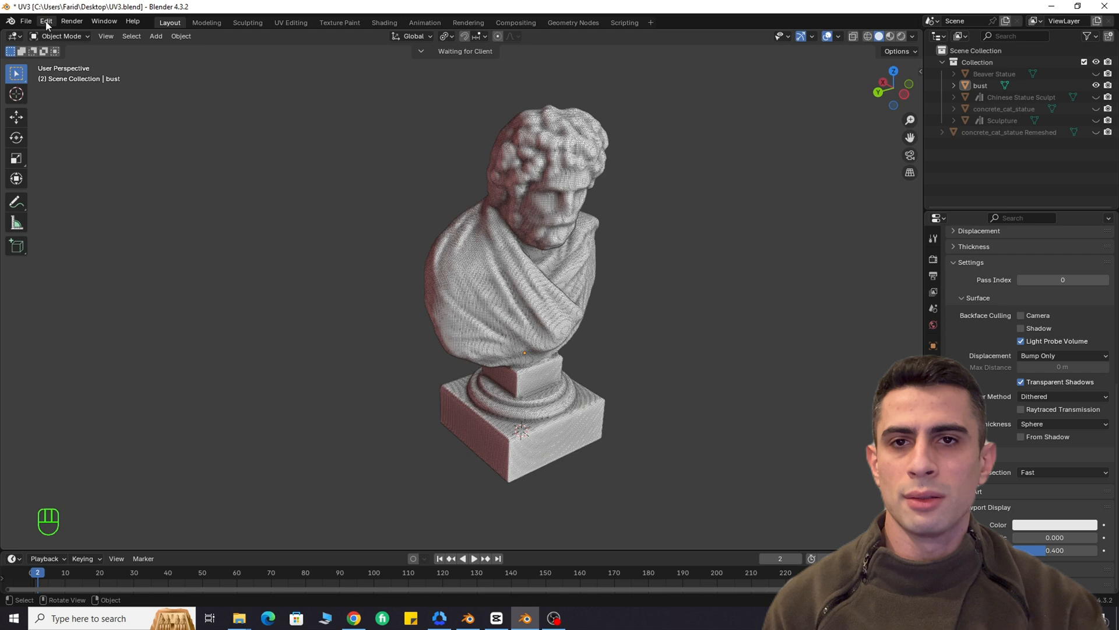
Install UnwrapMe_Win_0.17.zip from Downloads via Preferences > Add-ons > Install from Disk
left_click(46, 21)
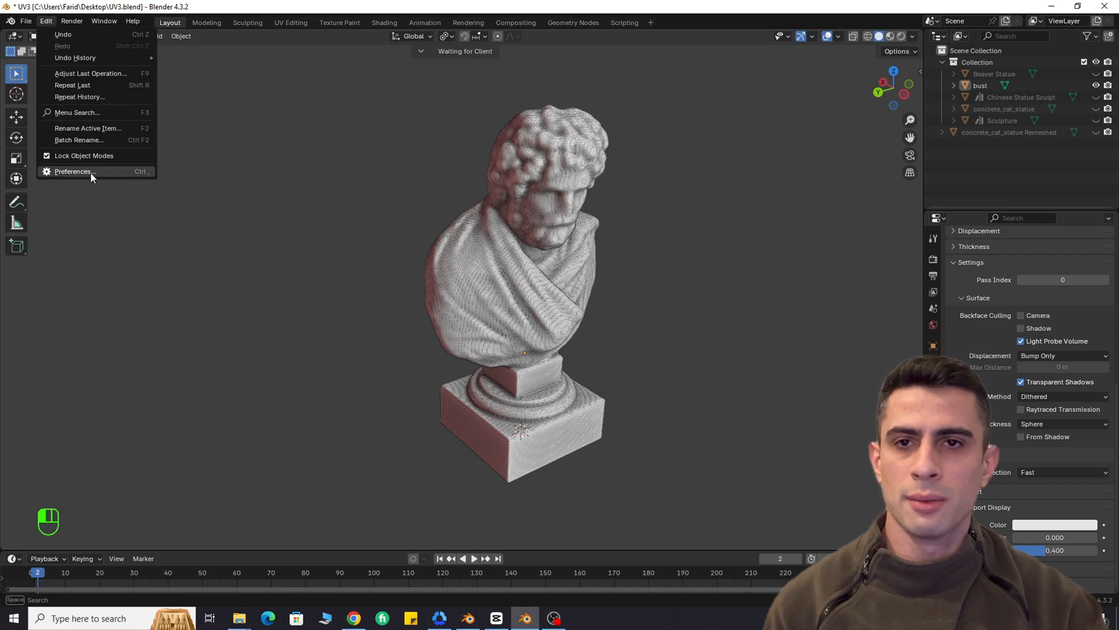
left_click(73, 171)
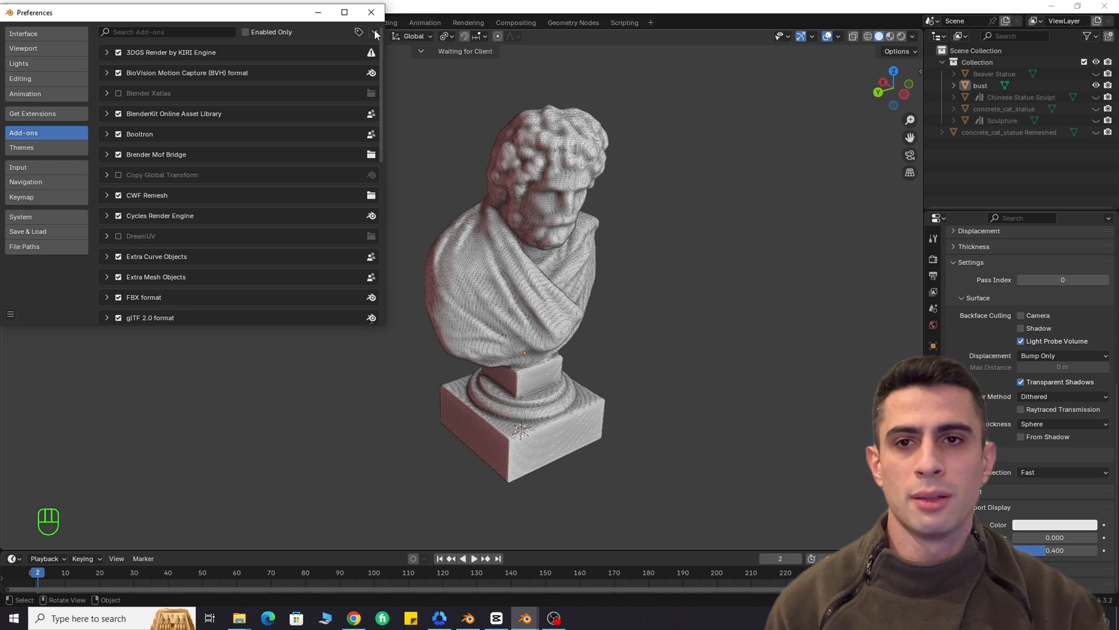
left_click(374, 33)
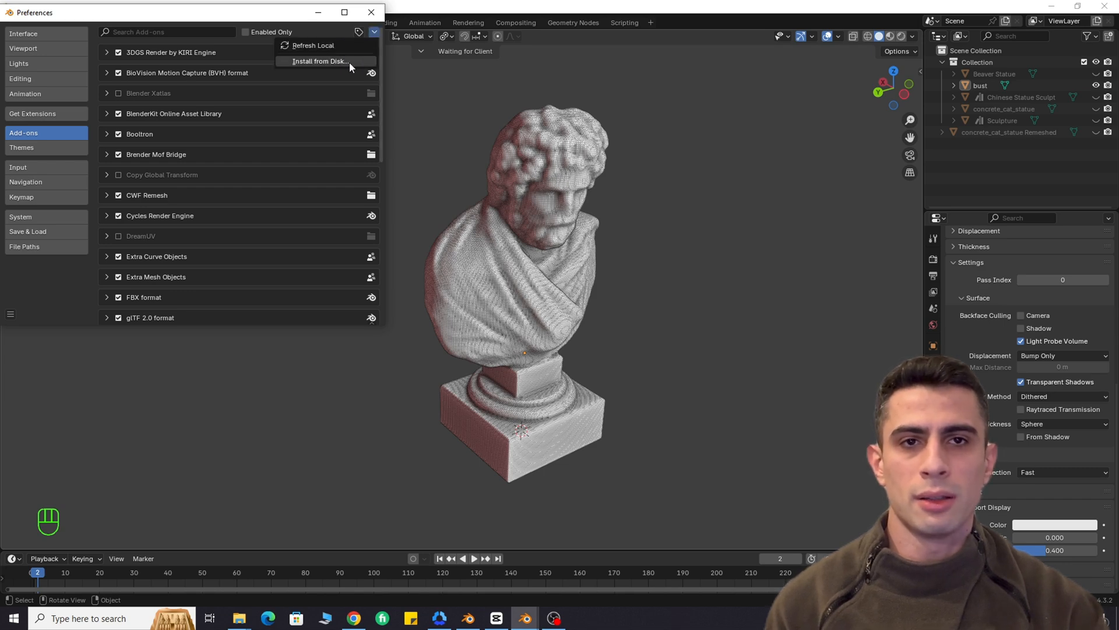
left_click(321, 61)
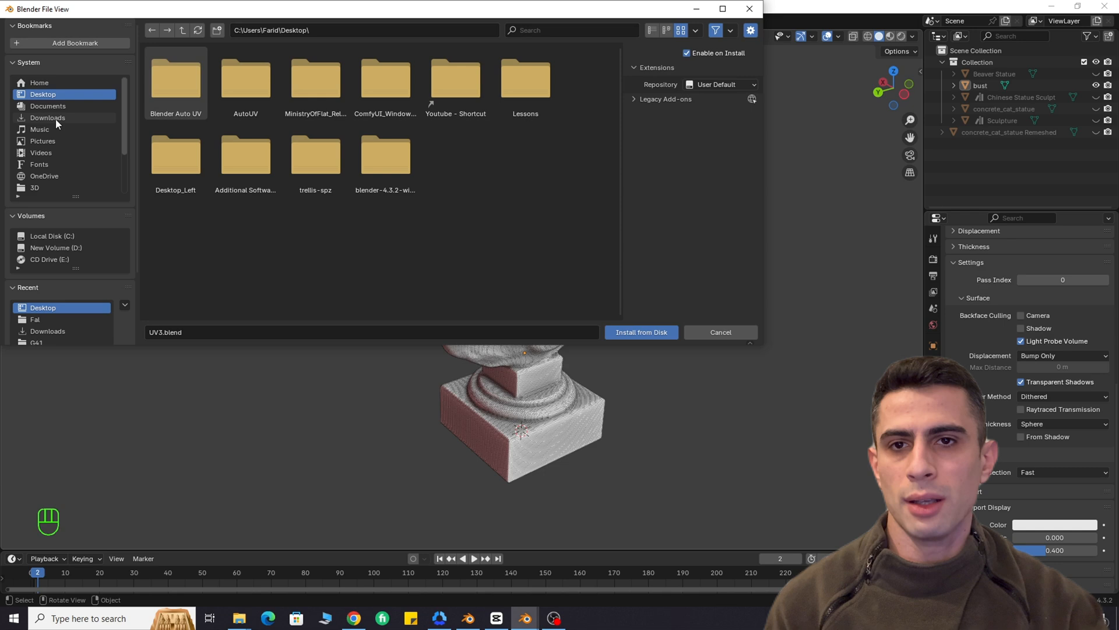
left_click(48, 117)
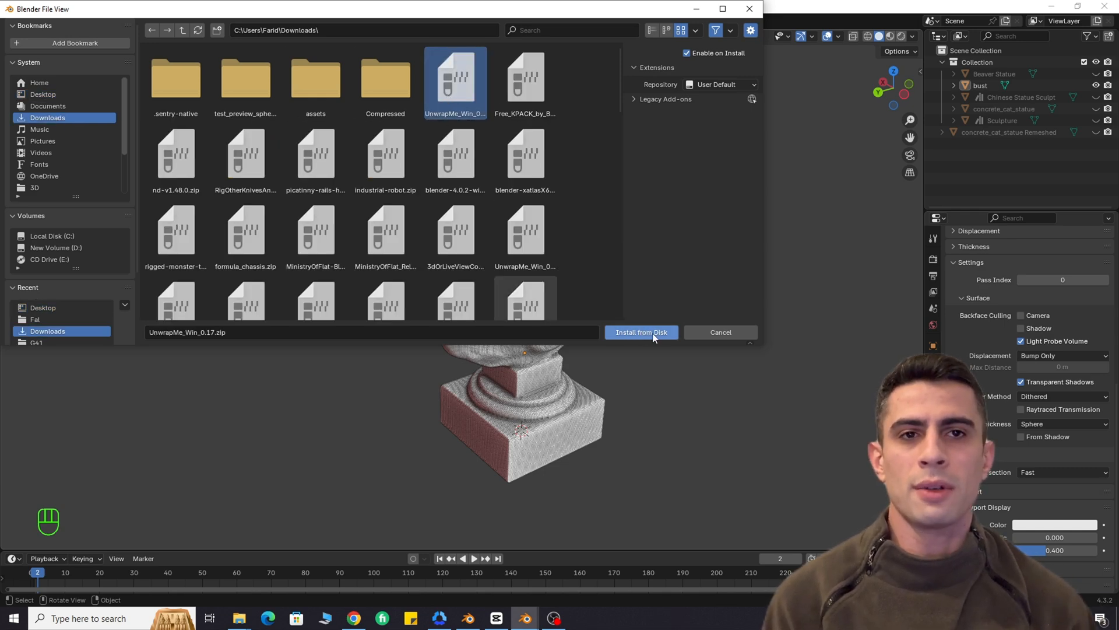
left_click(640, 332)
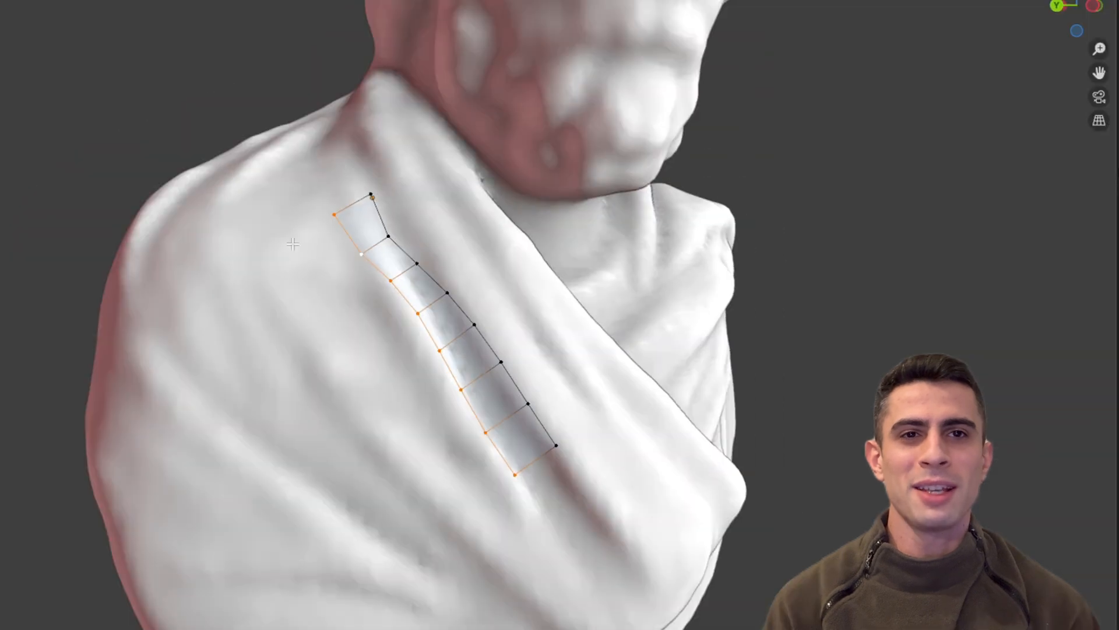